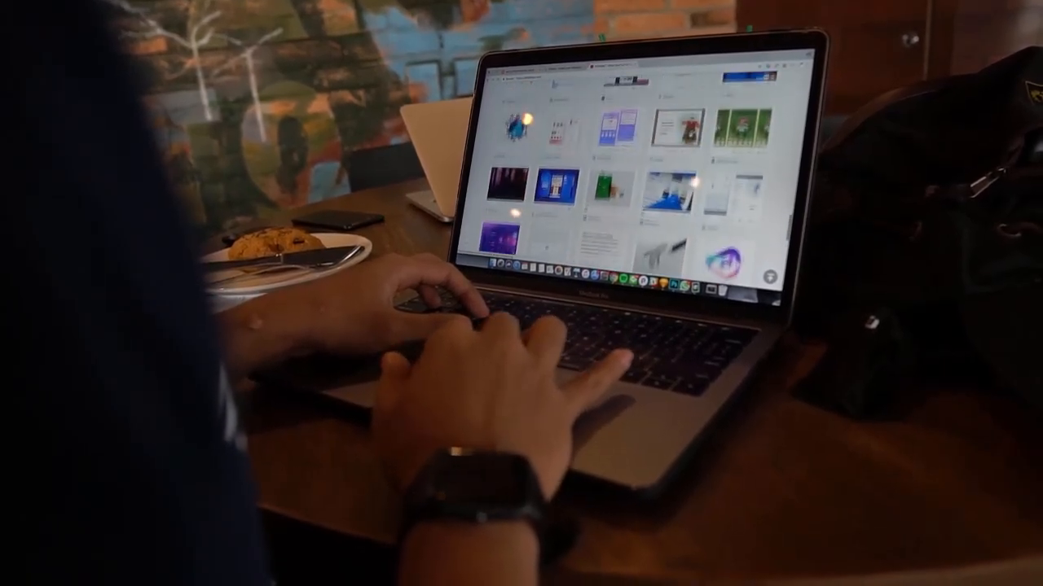
# - Launch Brave and load the wix.com homepage
pyautogui.click(603, 122)
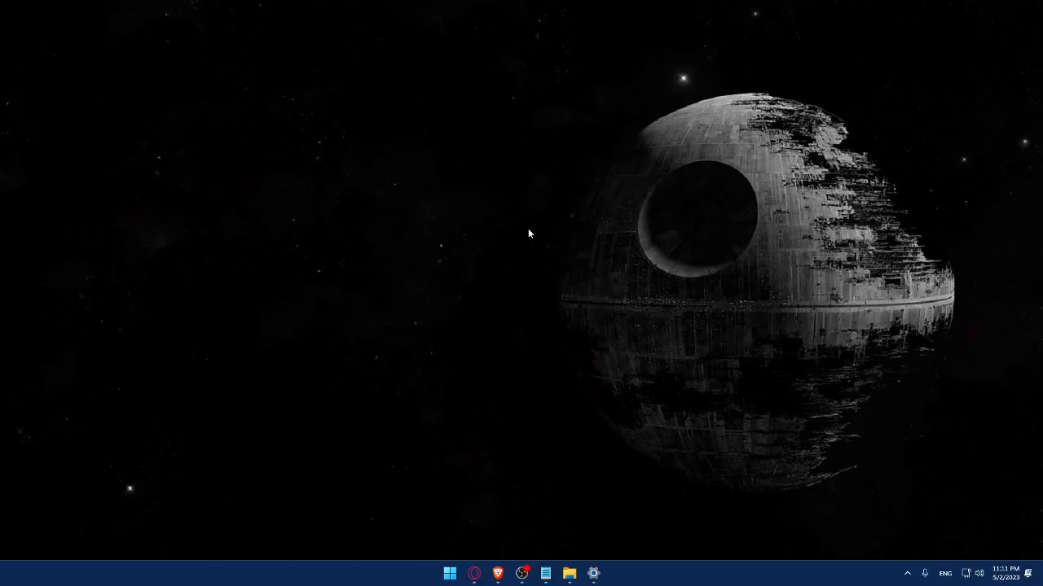
pyautogui.moveTo(513, 479)
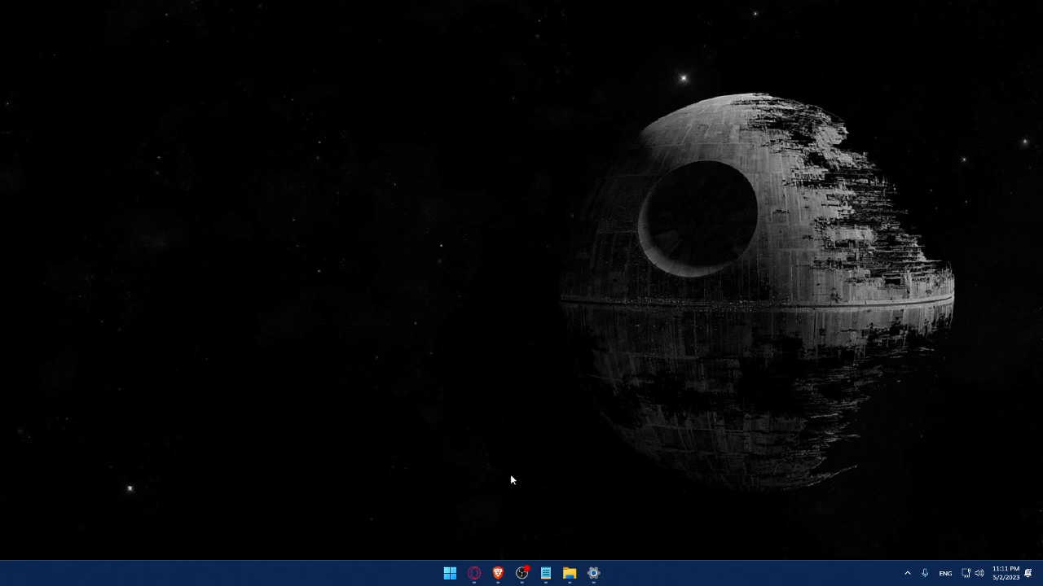
pyautogui.moveTo(558, 200)
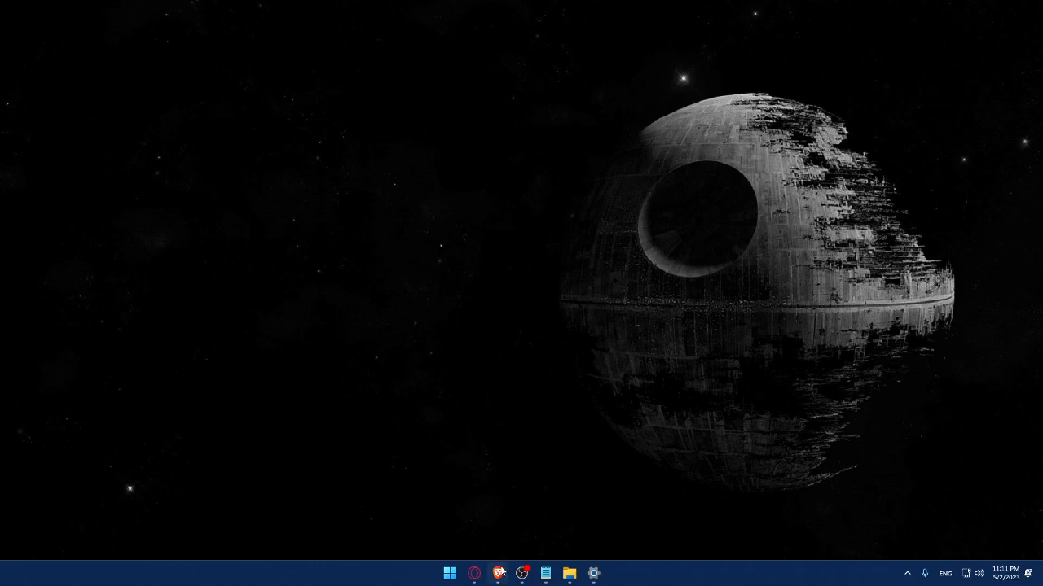
pyautogui.click(497, 574)
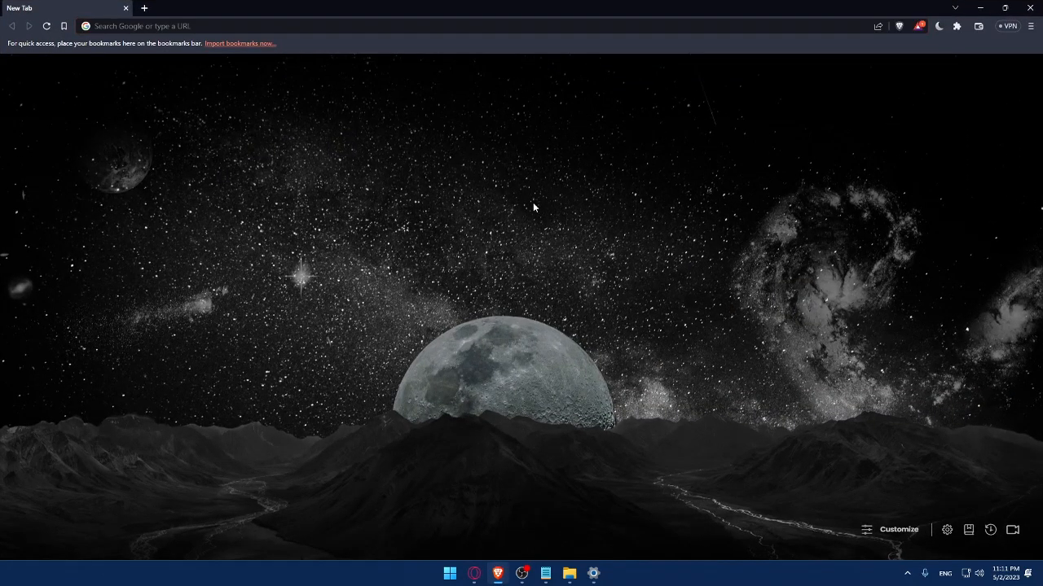
pyautogui.moveTo(464, 175)
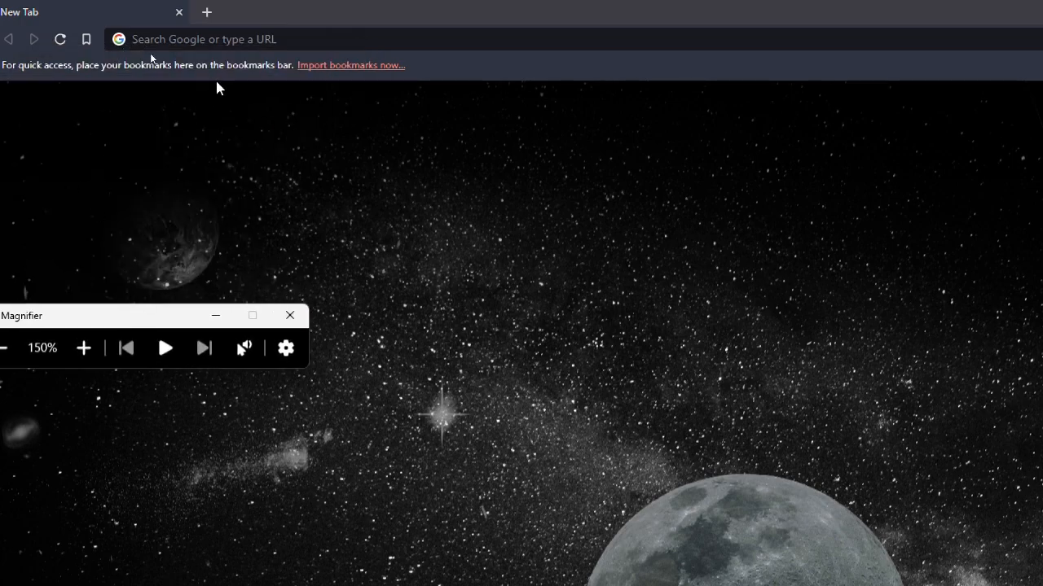
pyautogui.write('wix.com')
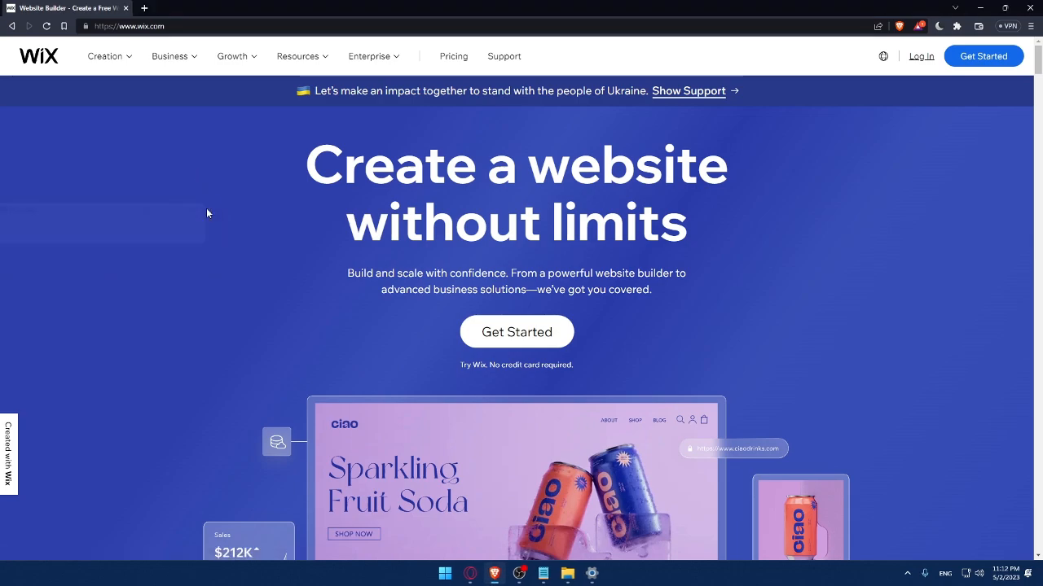
pyautogui.moveTo(321, 273)
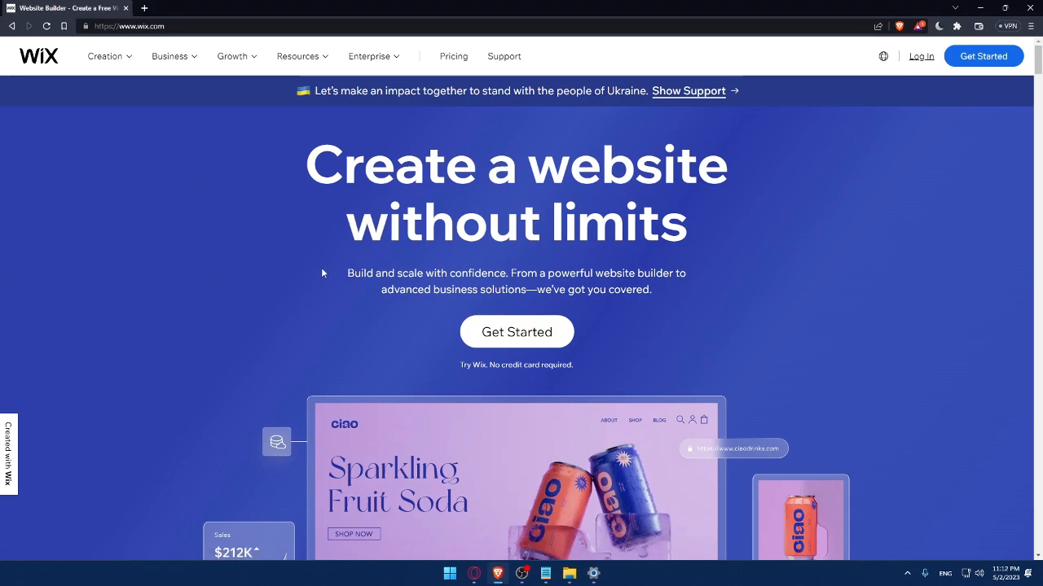
pyautogui.moveTo(203, 254)
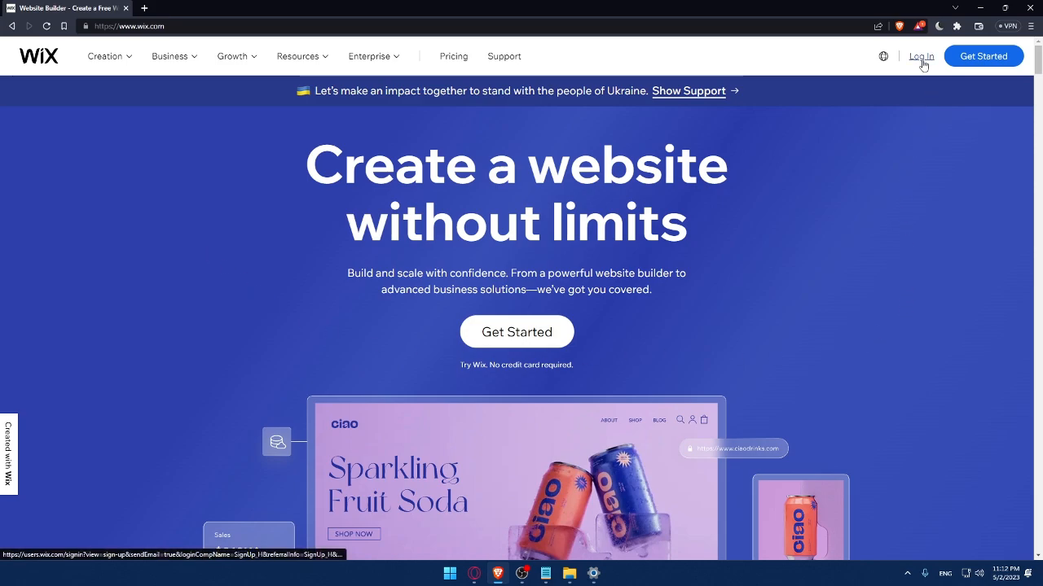
# - Go to the Wix Log In page using the top-right link
pyautogui.click(921, 56)
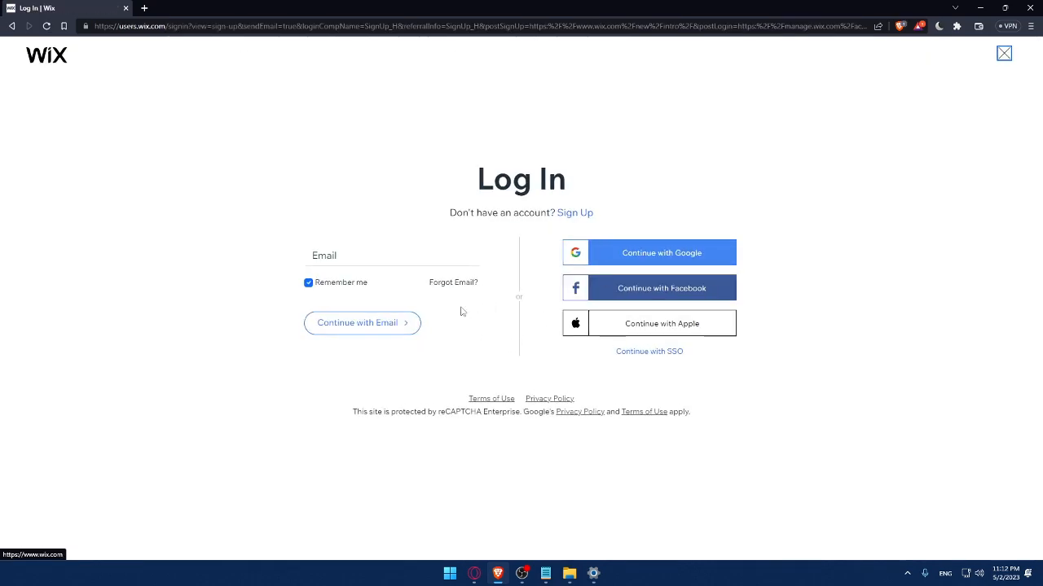
pyautogui.click(390, 255)
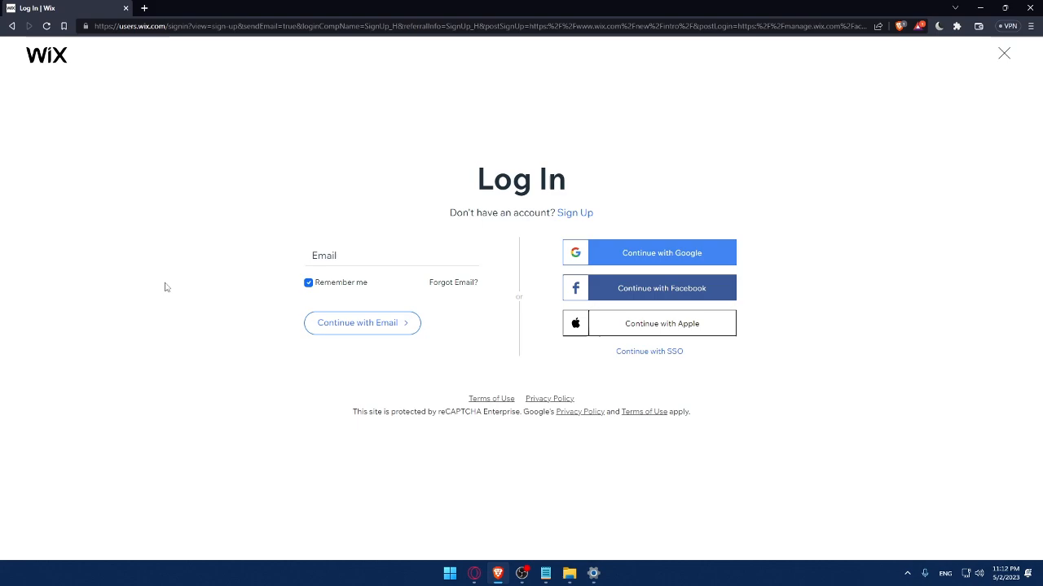
pyautogui.moveTo(297, 390)
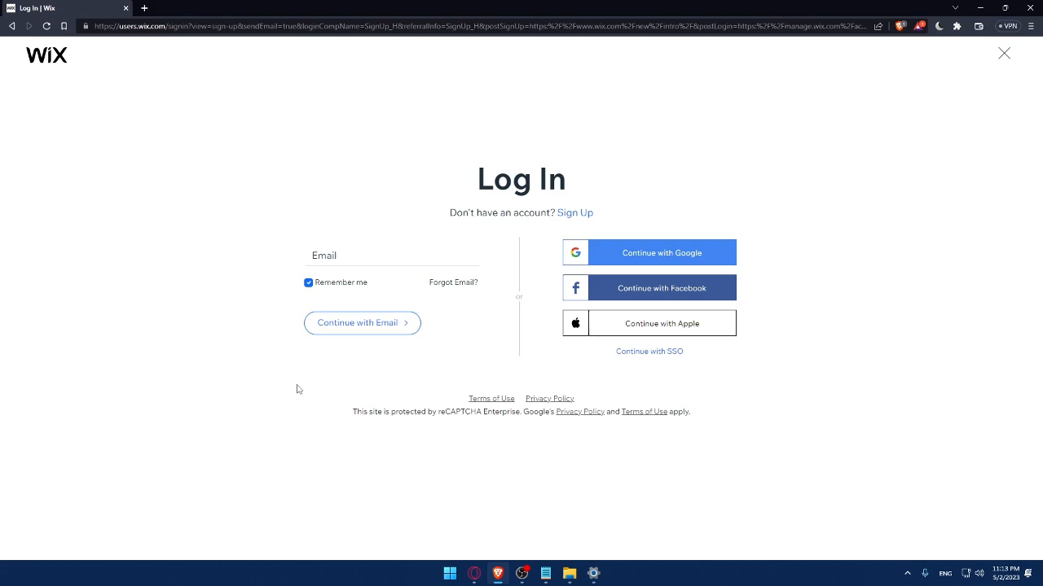
pyautogui.moveTo(453, 283)
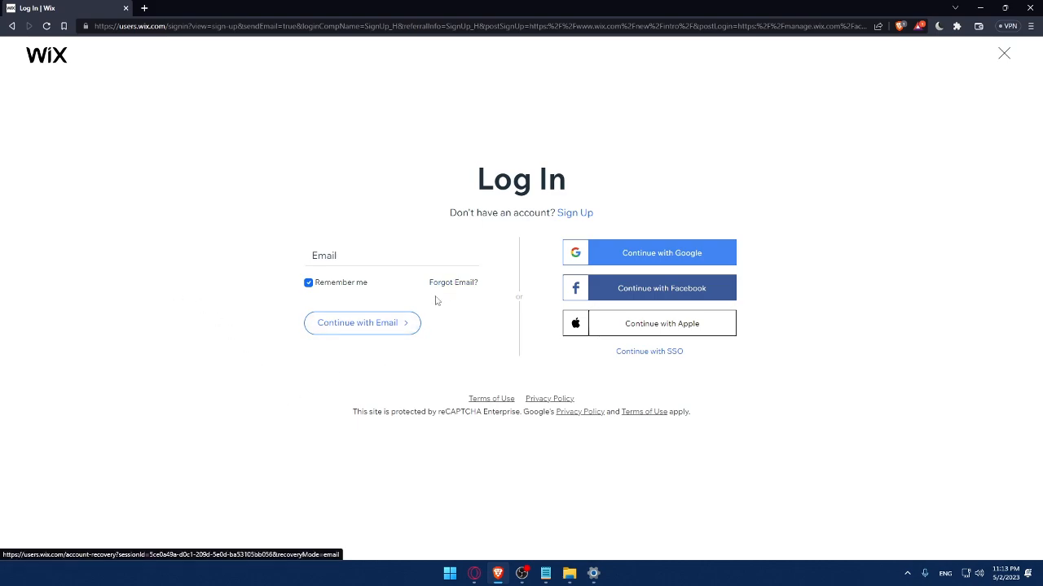
pyautogui.moveTo(462, 308)
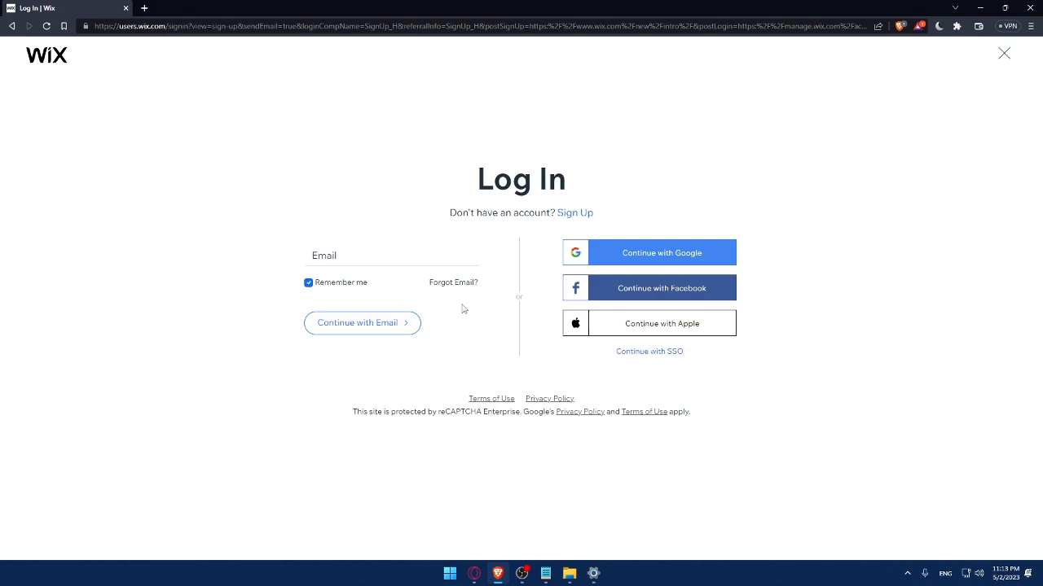
pyautogui.moveTo(505, 392)
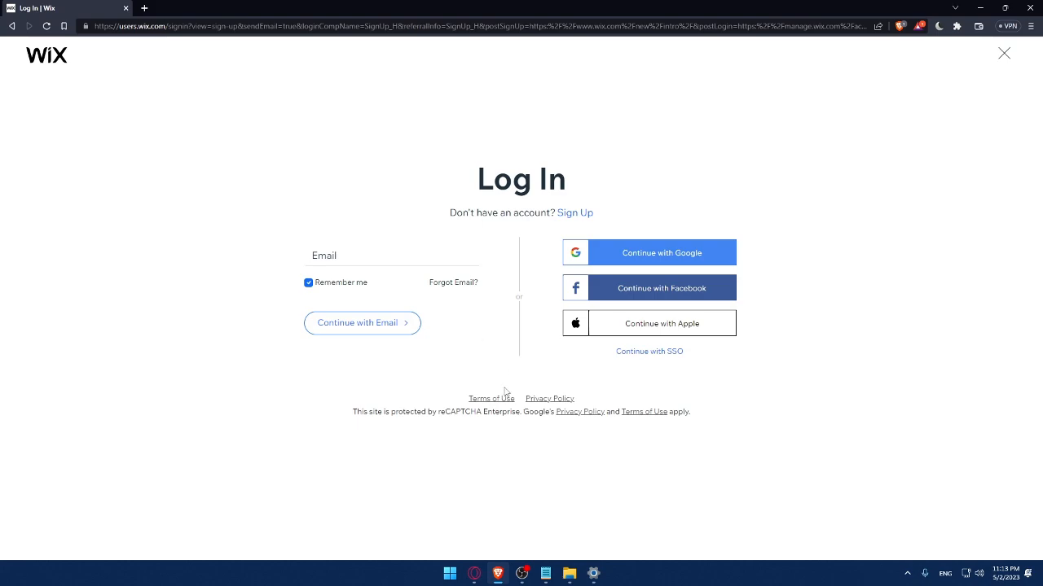
pyautogui.click(490, 398)
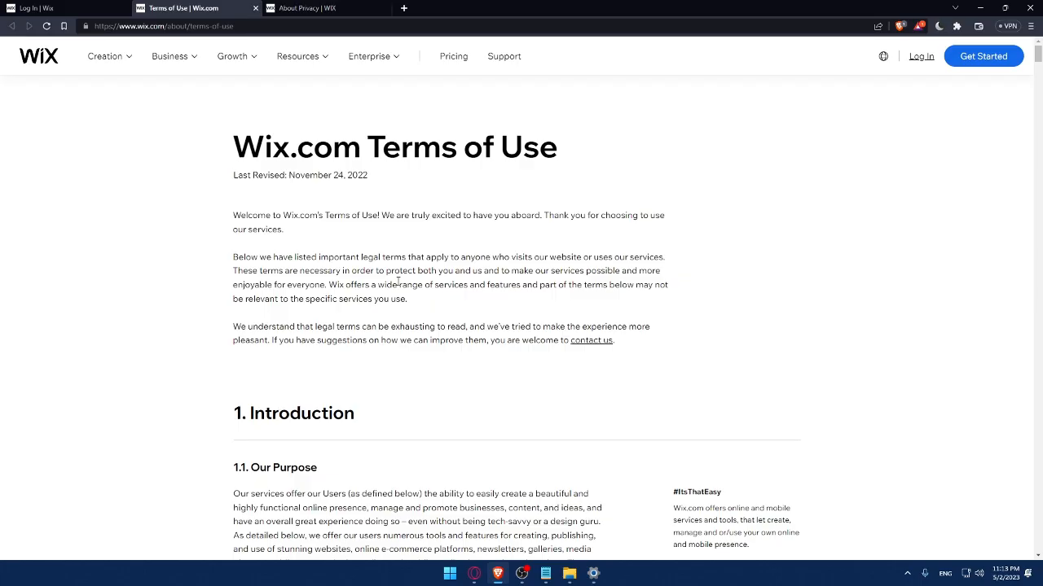
pyautogui.scroll(-3)
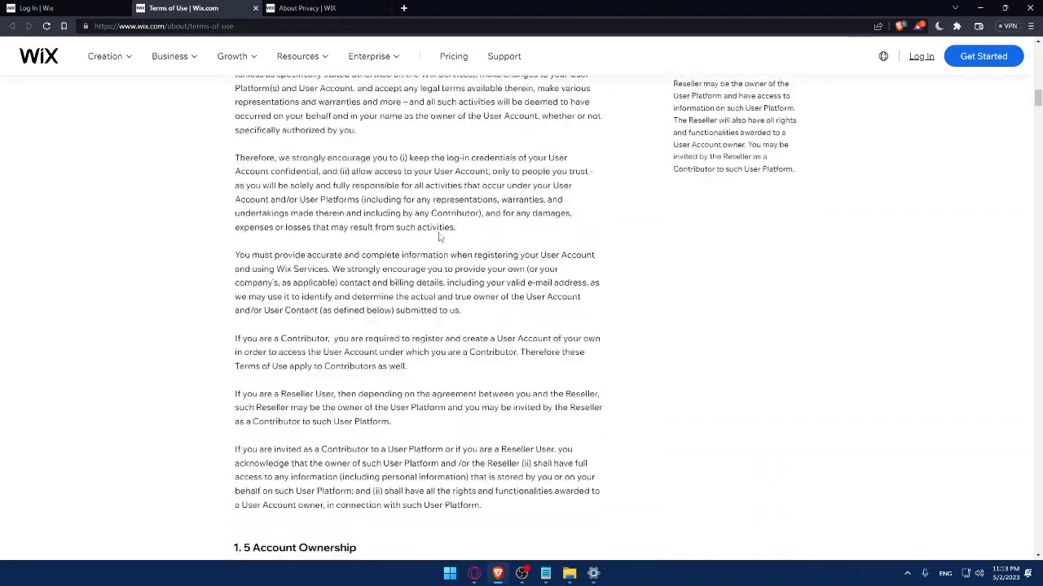
pyautogui.scroll(-3)
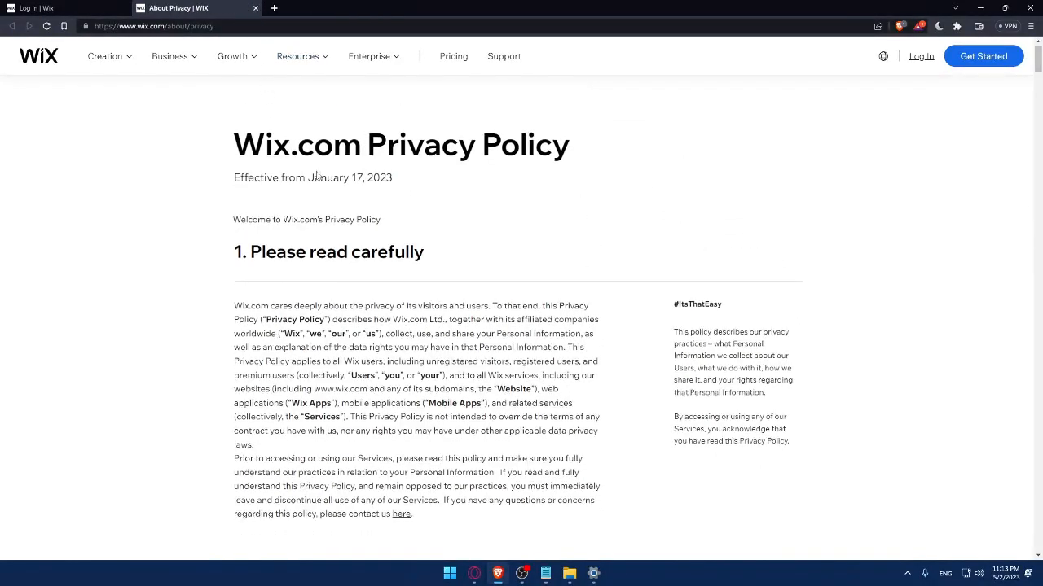
pyautogui.scroll(-3)
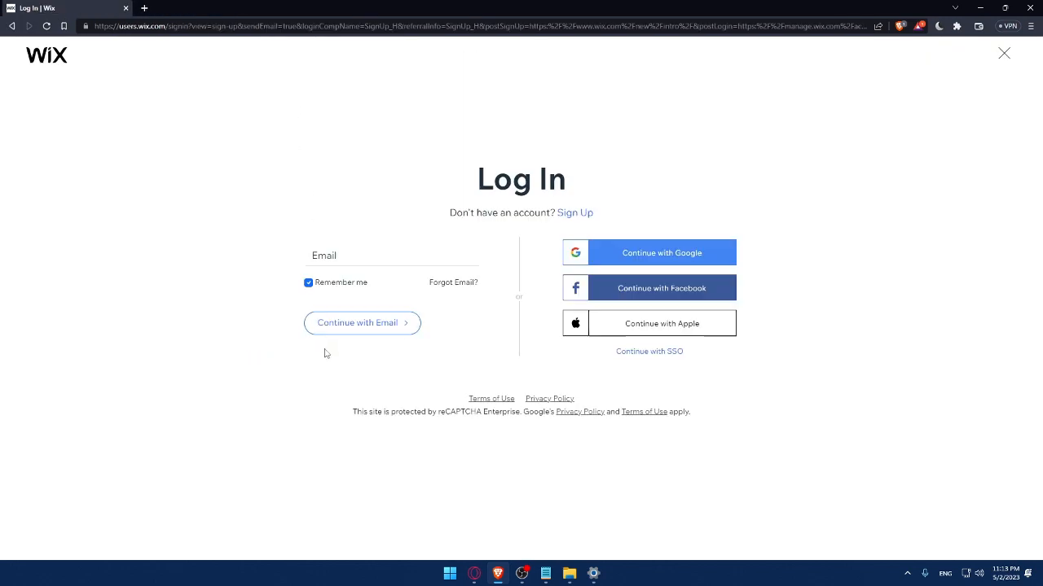
pyautogui.moveTo(501, 430)
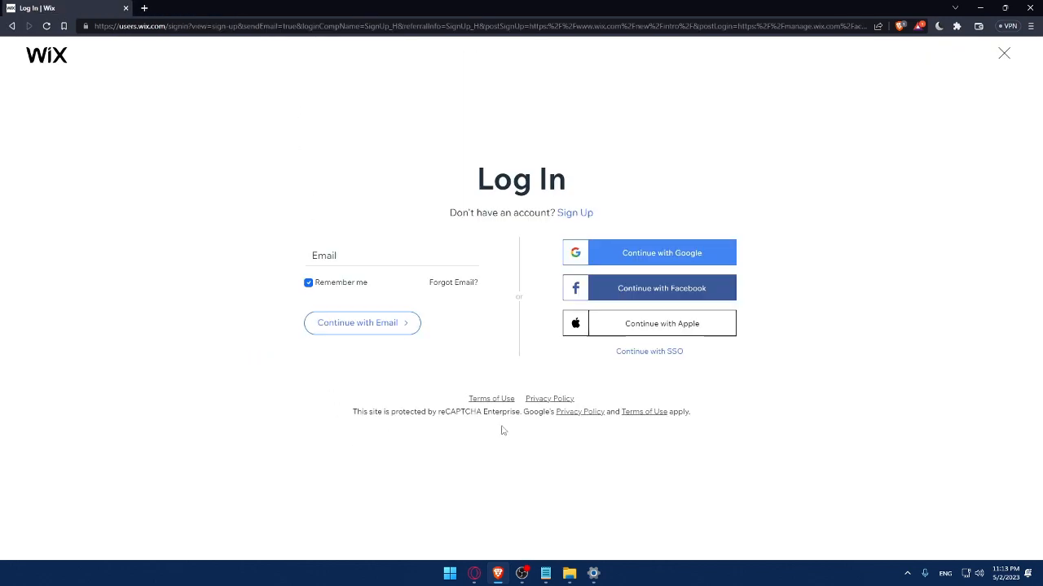
pyautogui.moveTo(613, 432)
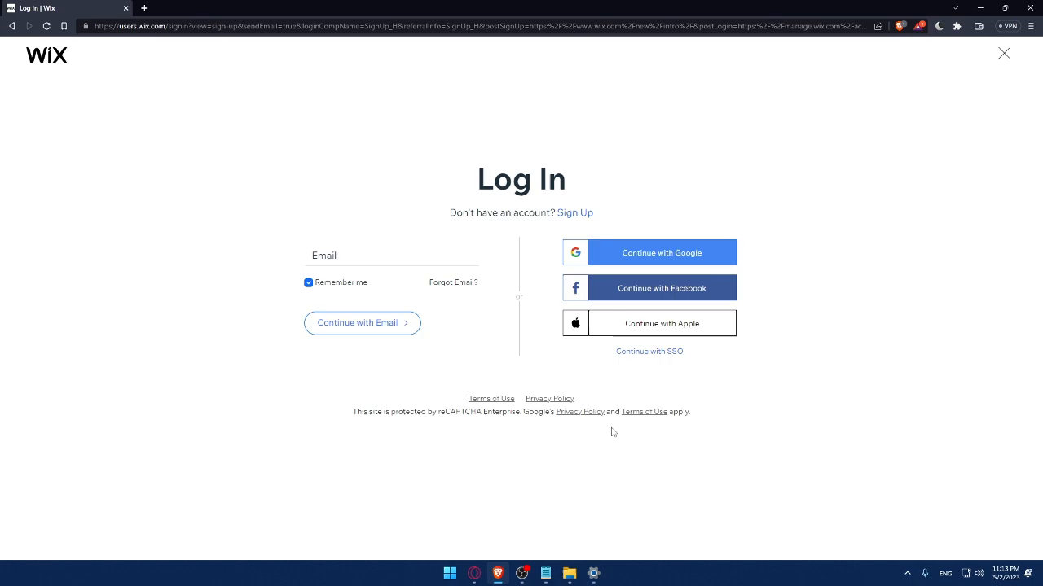
pyautogui.moveTo(555, 452)
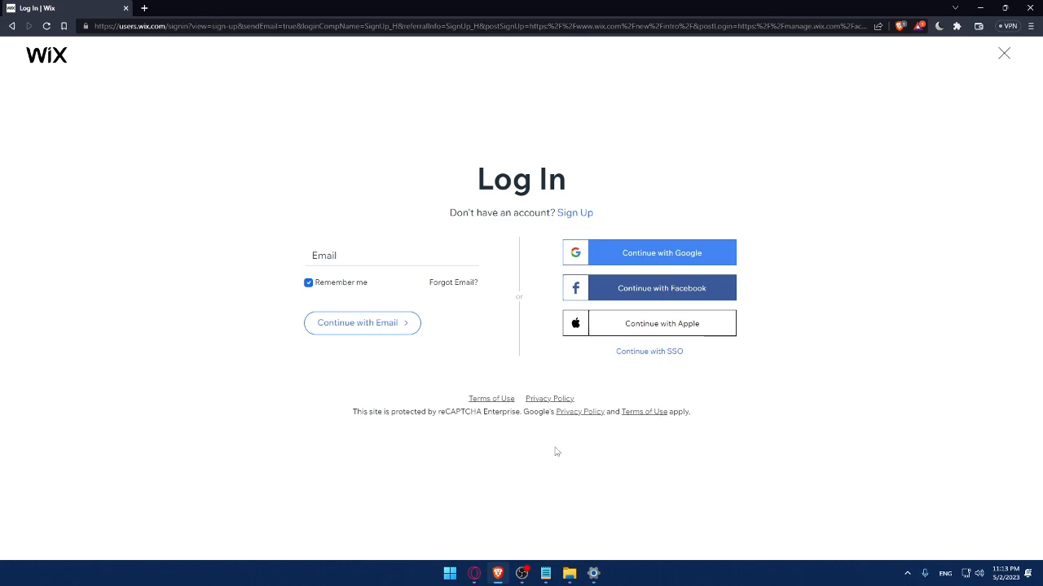
pyautogui.moveTo(570, 420)
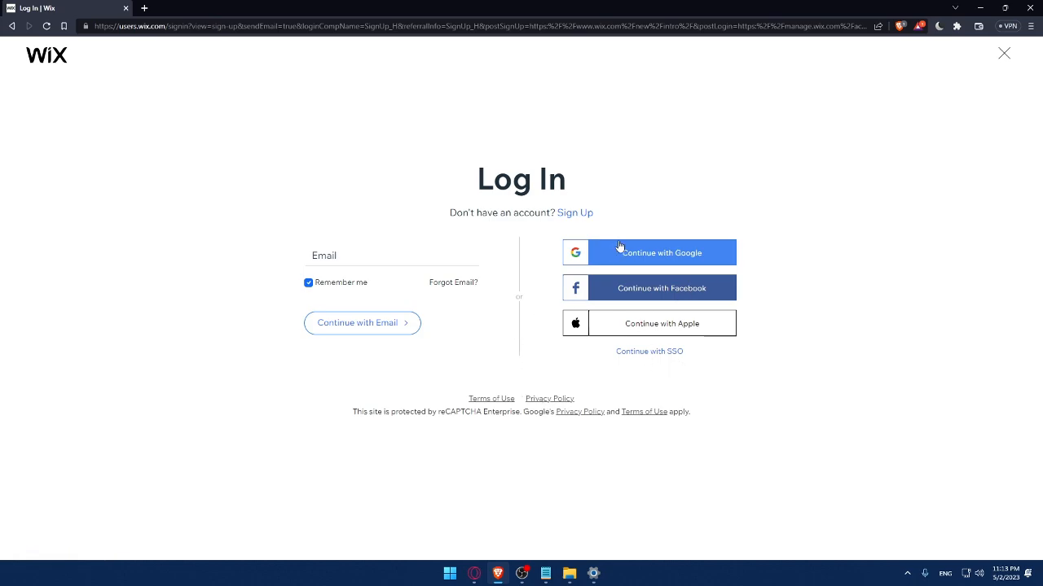
pyautogui.moveTo(646, 399)
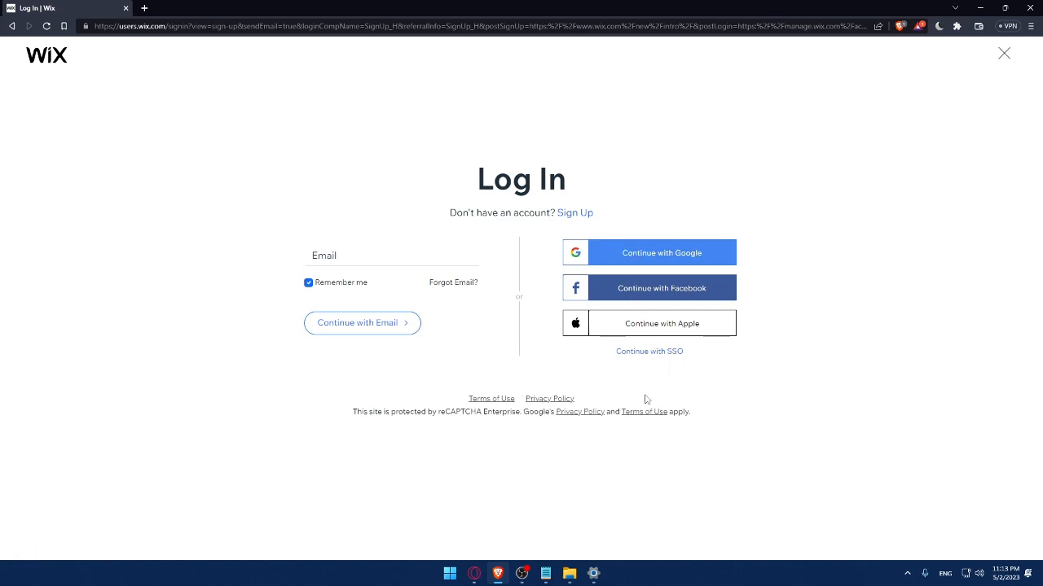
pyautogui.moveTo(689, 372)
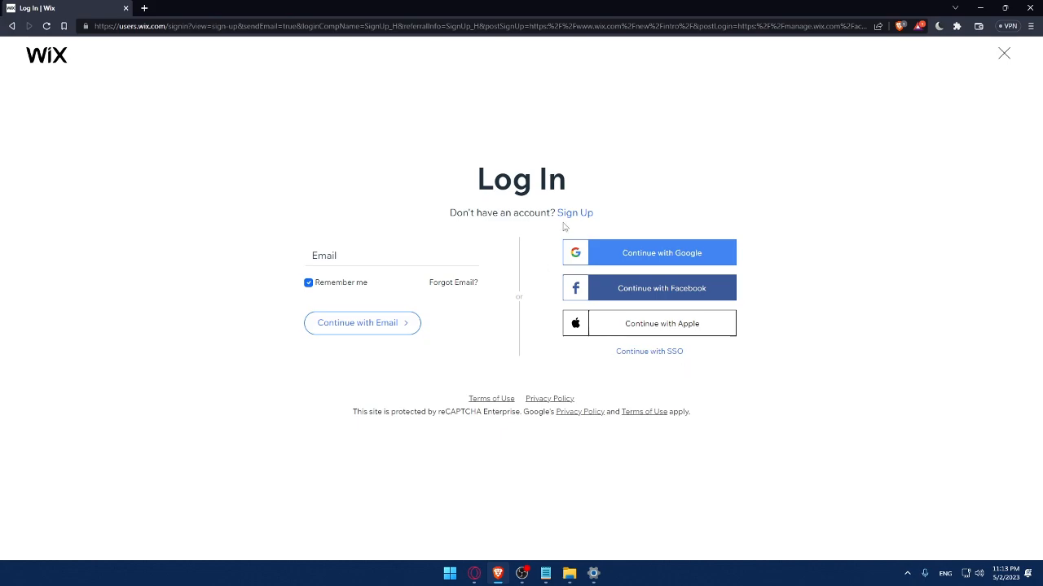
pyautogui.moveTo(576, 223)
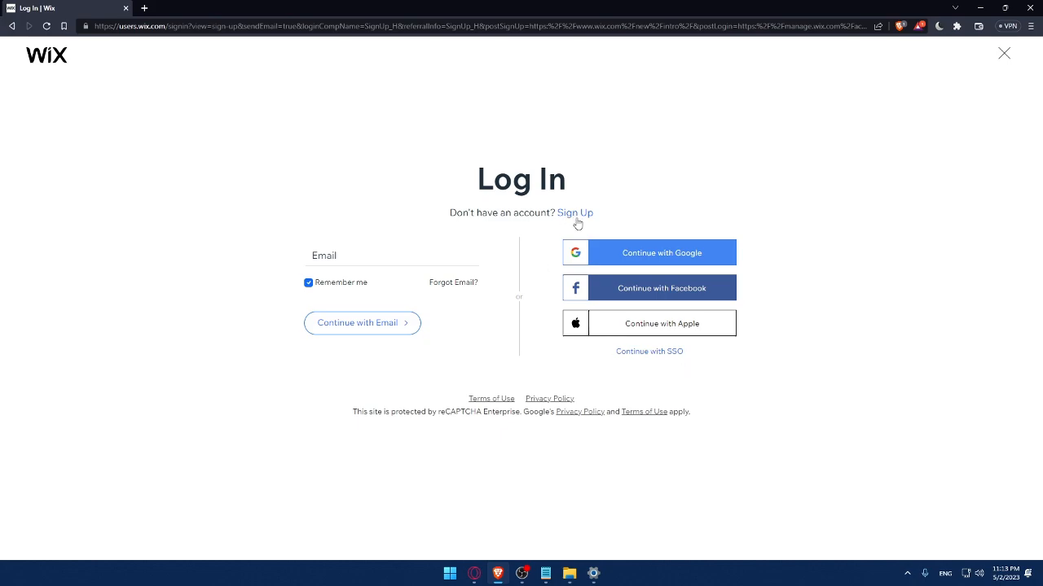
pyautogui.click(574, 213)
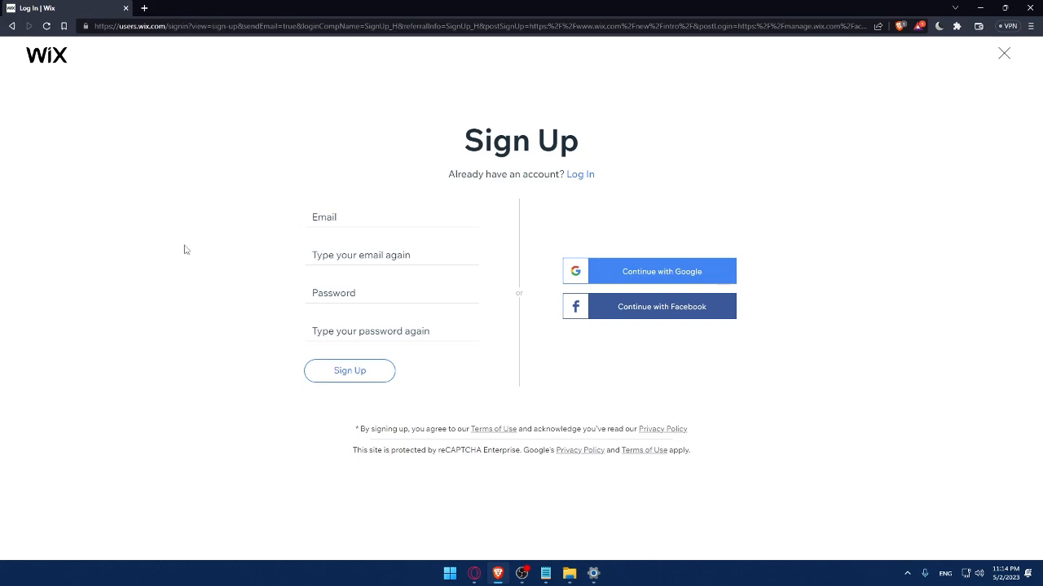
pyautogui.click(391, 217)
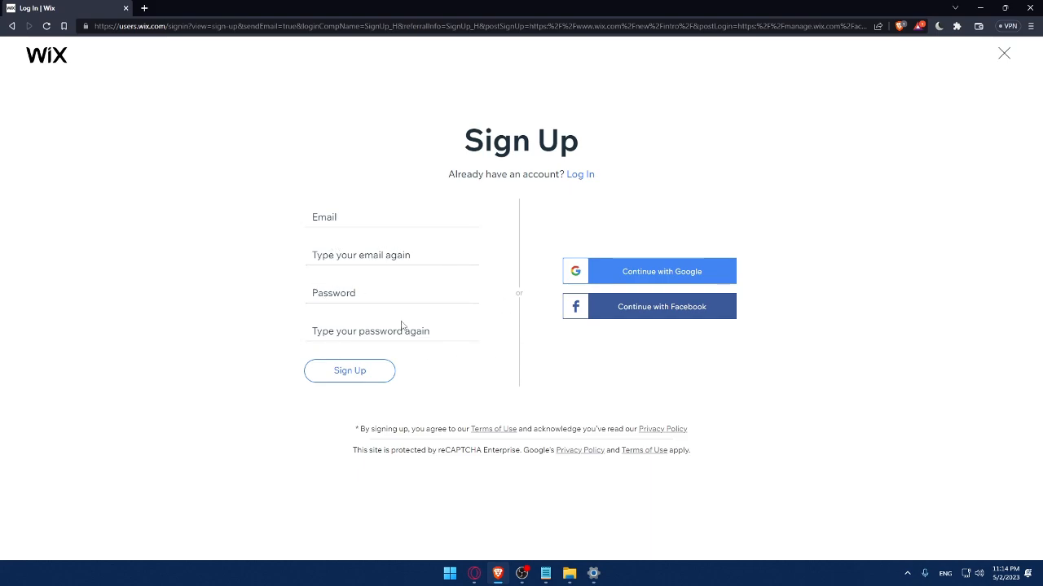
pyautogui.moveTo(349, 370)
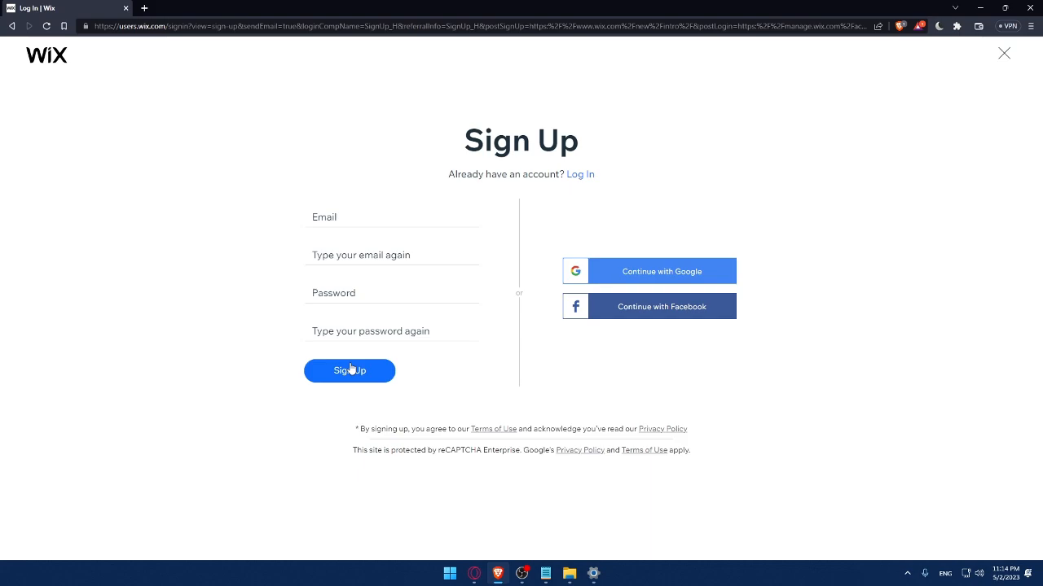
pyautogui.moveTo(703, 277)
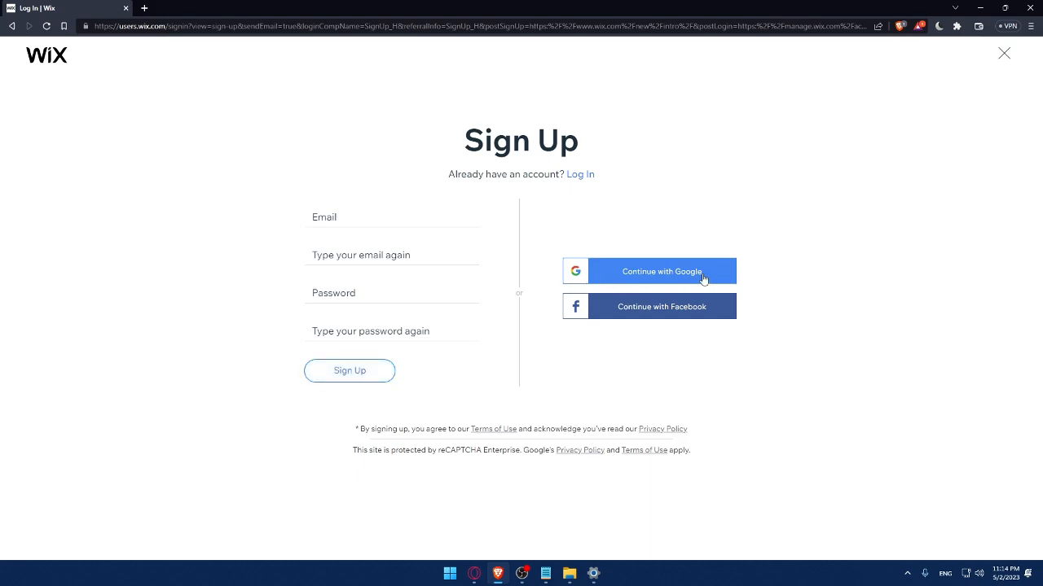
pyautogui.moveTo(687, 320)
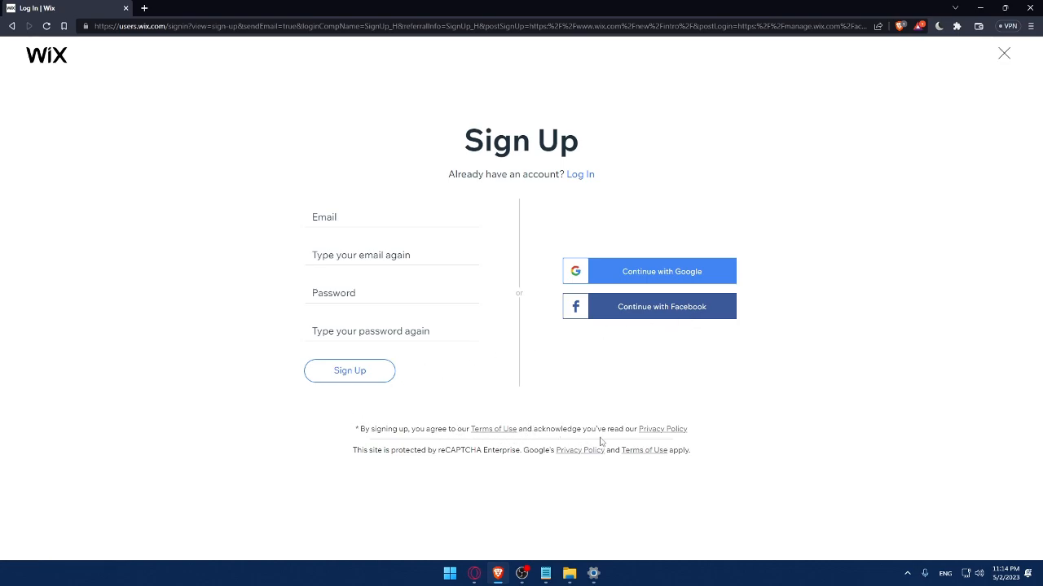
pyautogui.moveTo(492, 428)
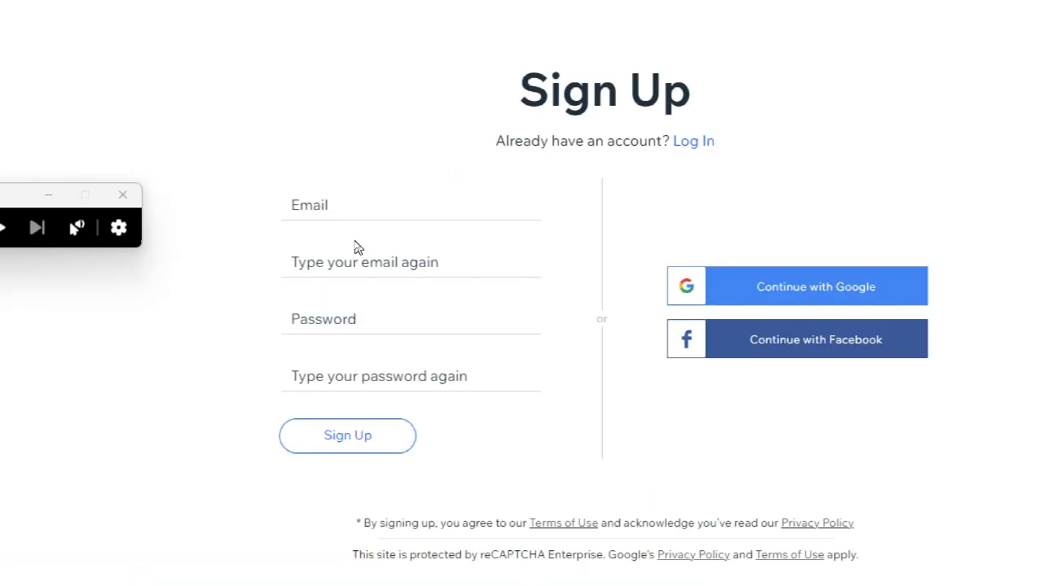
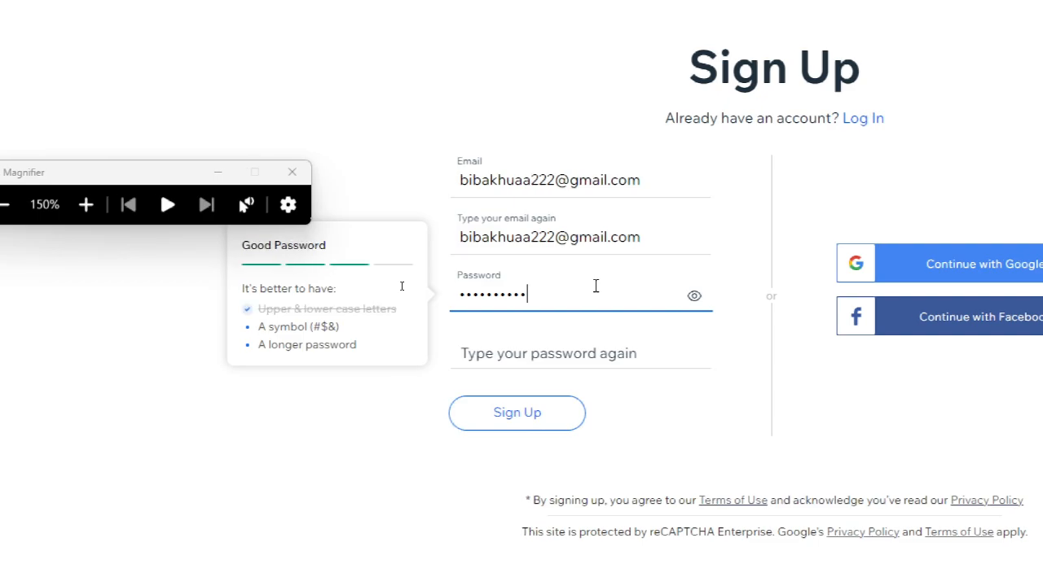
pyautogui.write('•••••')
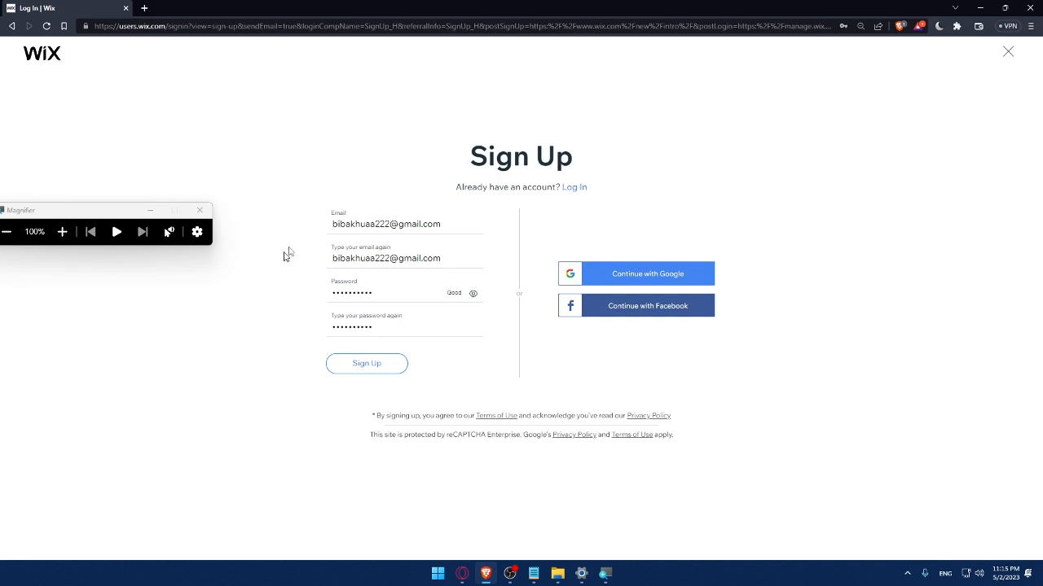
pyautogui.moveTo(647, 286)
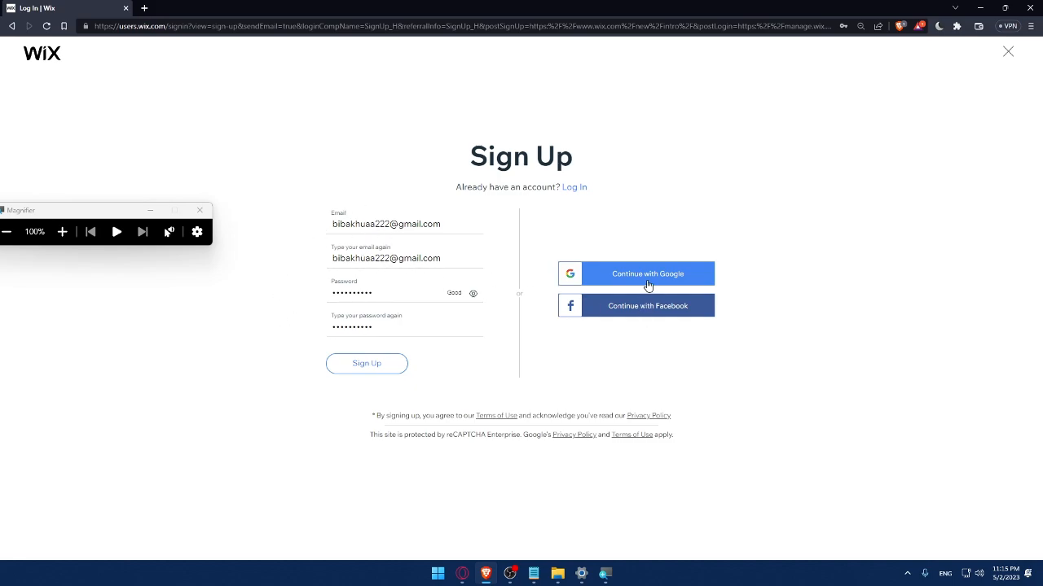
# - Sign up through Continue with Google using the chosen Google account
pyautogui.click(647, 273)
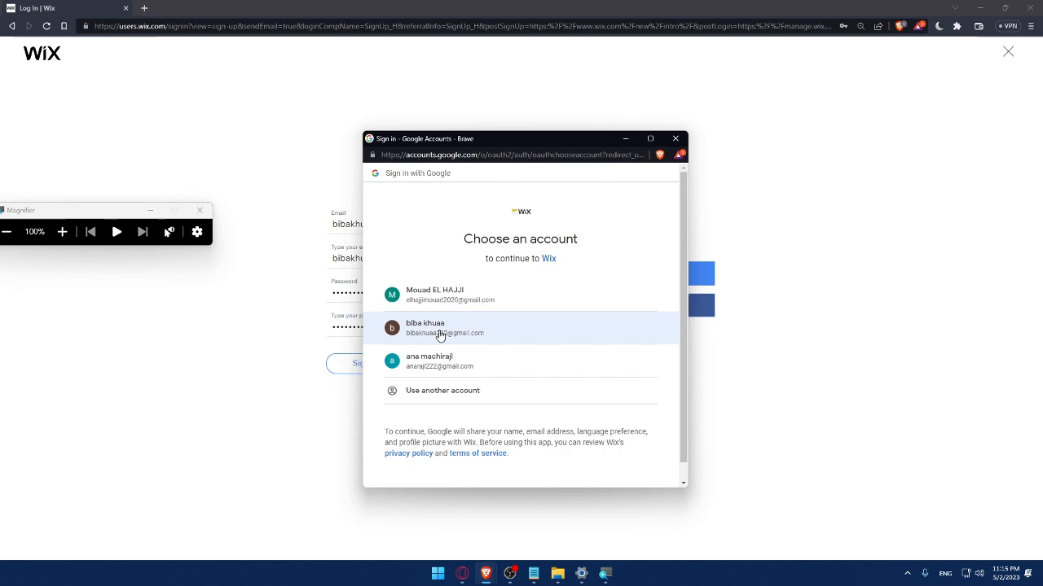
pyautogui.click(445, 327)
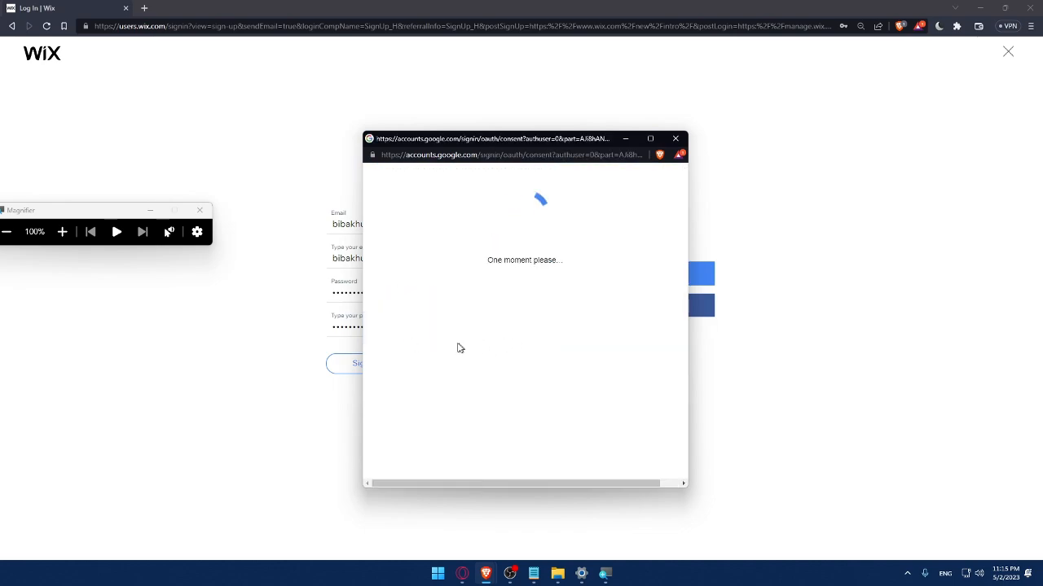
pyautogui.click(675, 139)
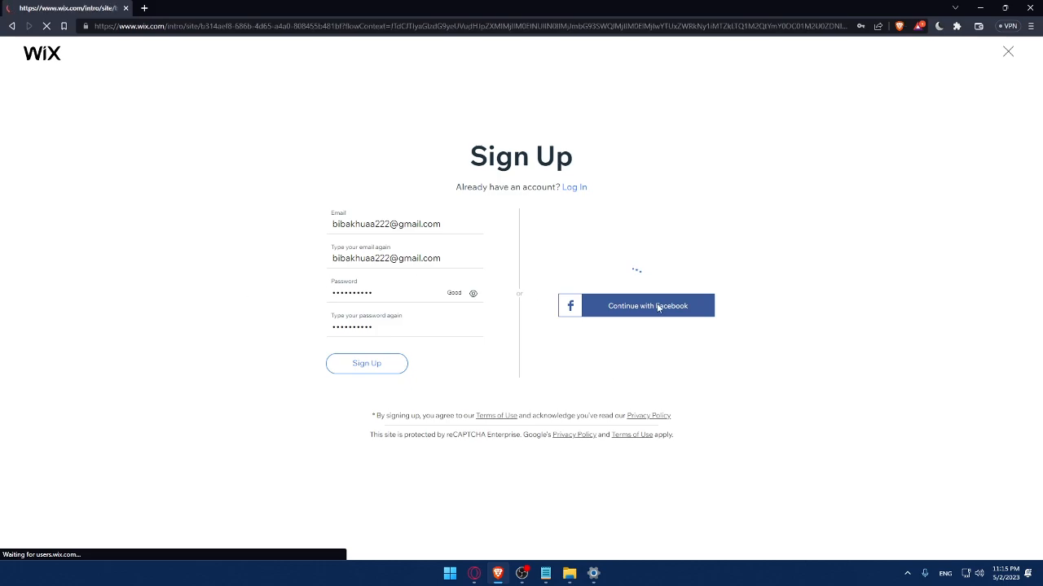
pyautogui.click(366, 363)
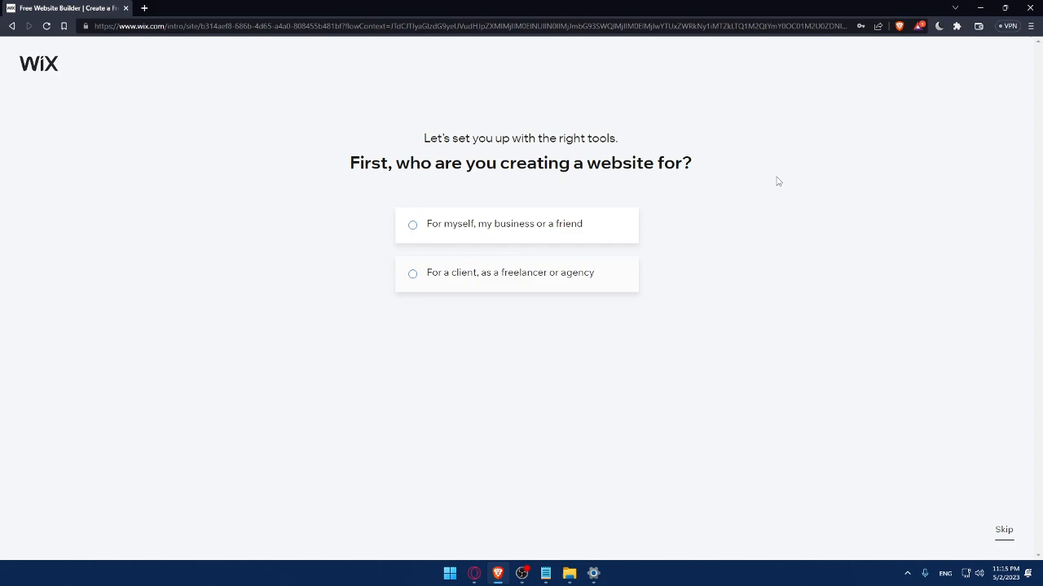
pyautogui.moveTo(763, 231)
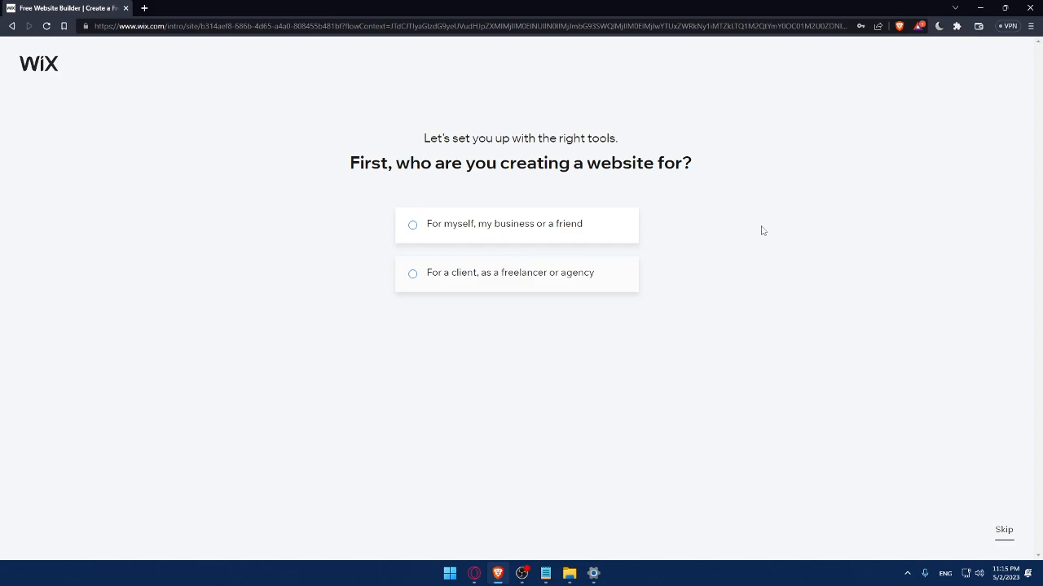
pyautogui.moveTo(836, 179)
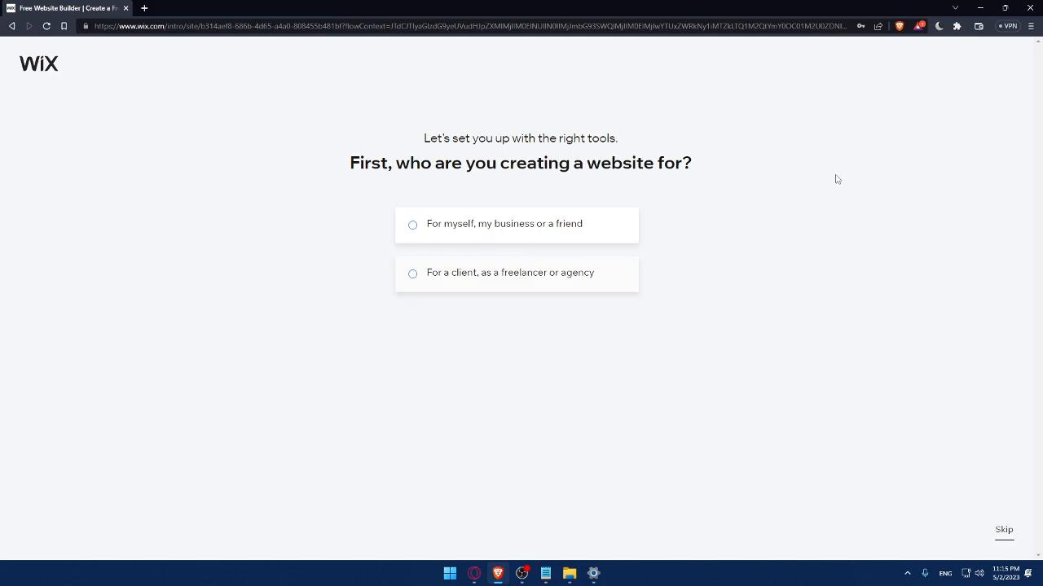
pyautogui.moveTo(452, 356)
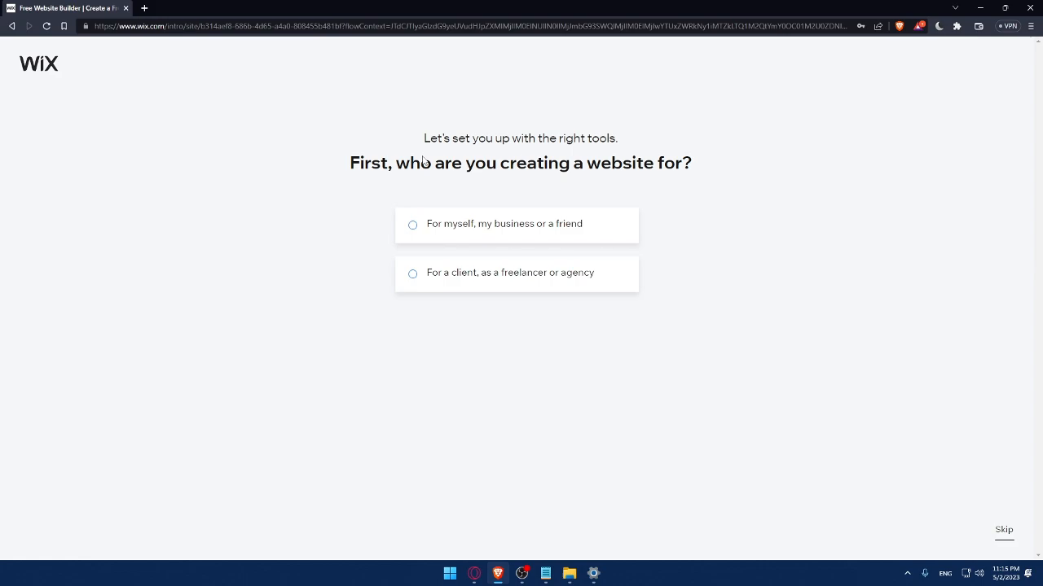
pyautogui.moveTo(423, 190)
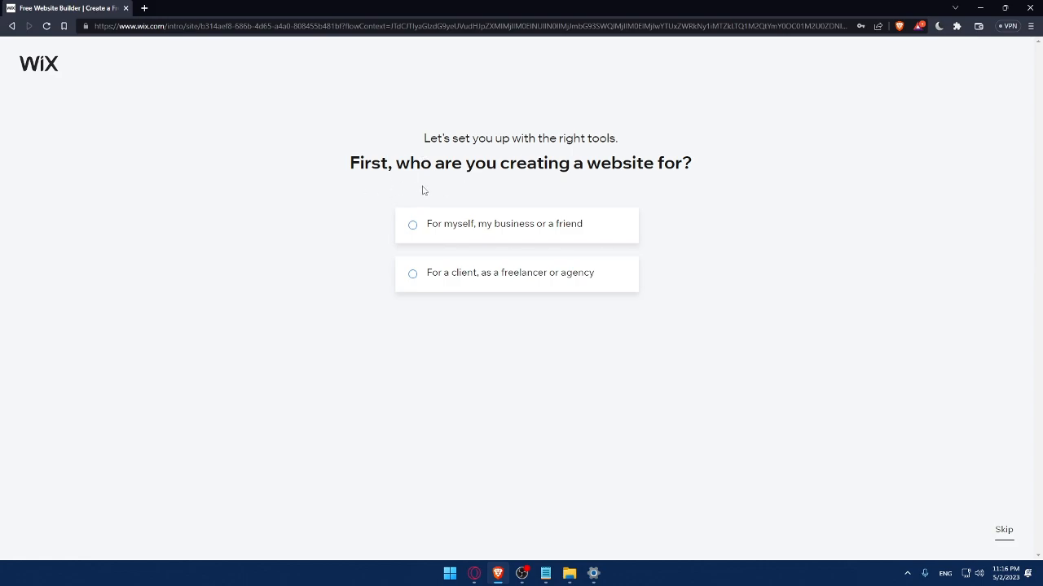
pyautogui.moveTo(367, 246)
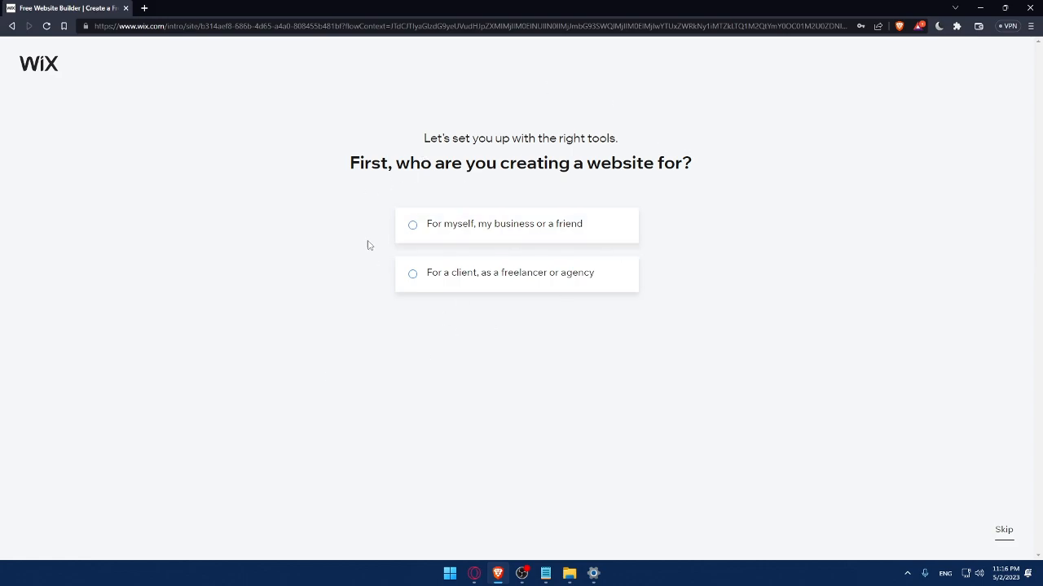
pyautogui.moveTo(969, 497)
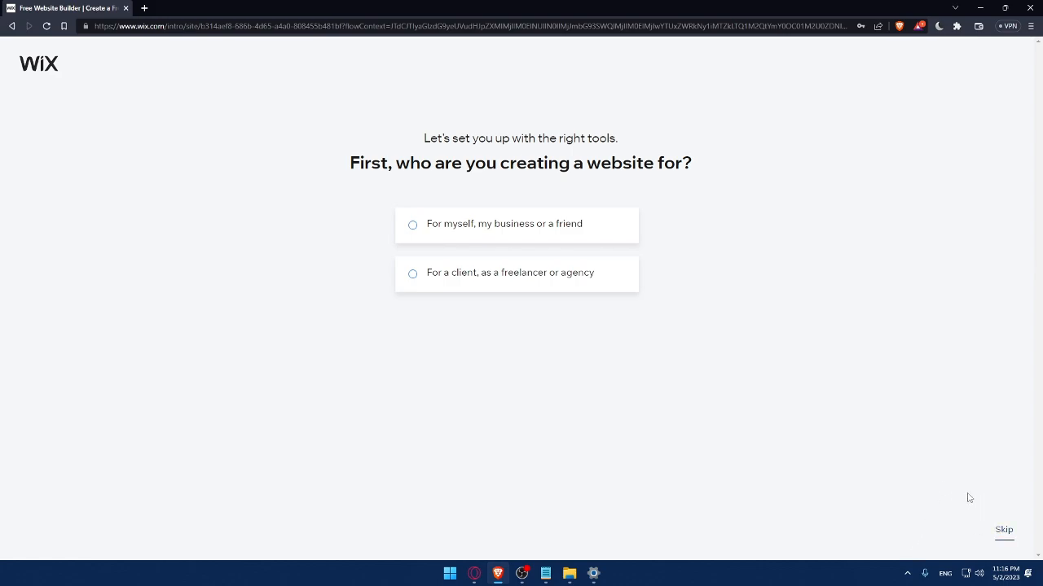
pyautogui.moveTo(691, 369)
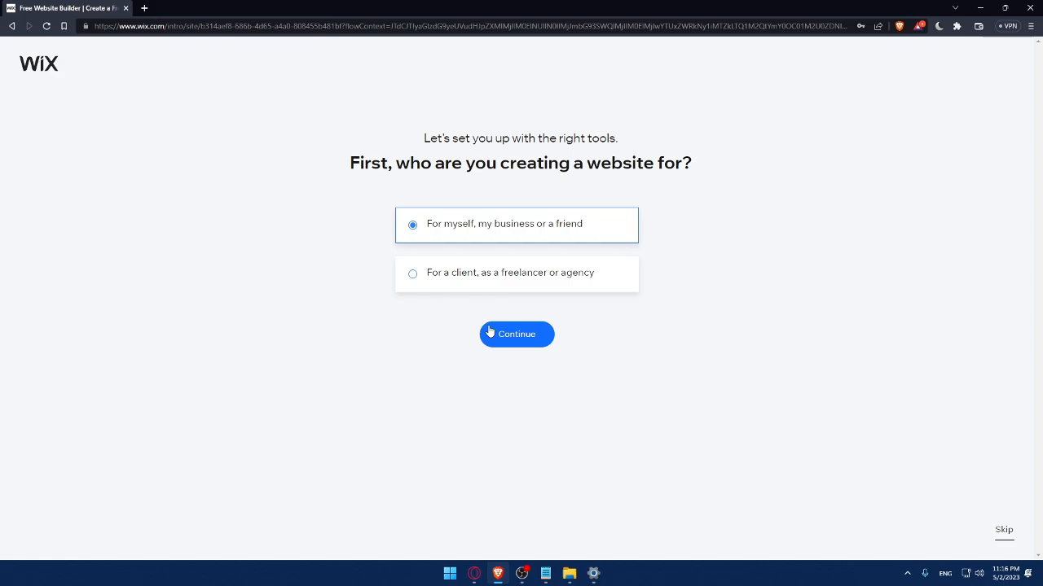
# - Mark the site as for myself or my business, with website type Online Store
pyautogui.click(516, 334)
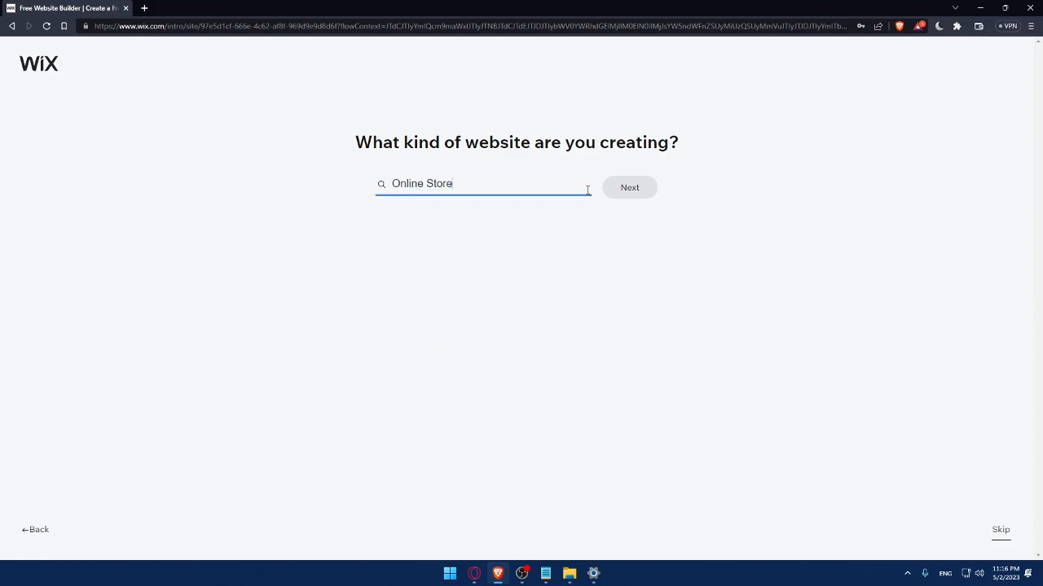
pyautogui.click(483, 183)
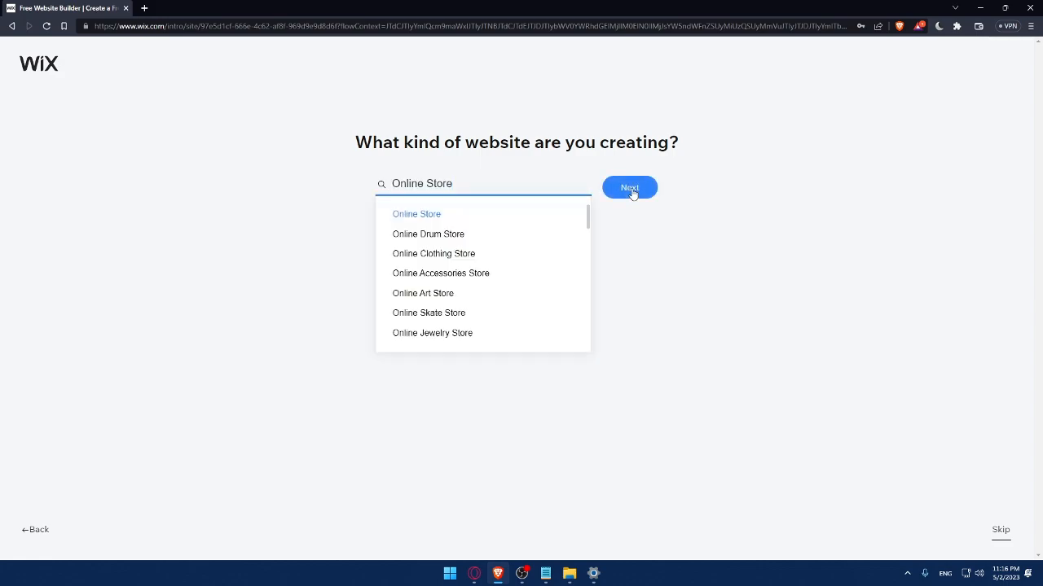
pyautogui.moveTo(629, 171)
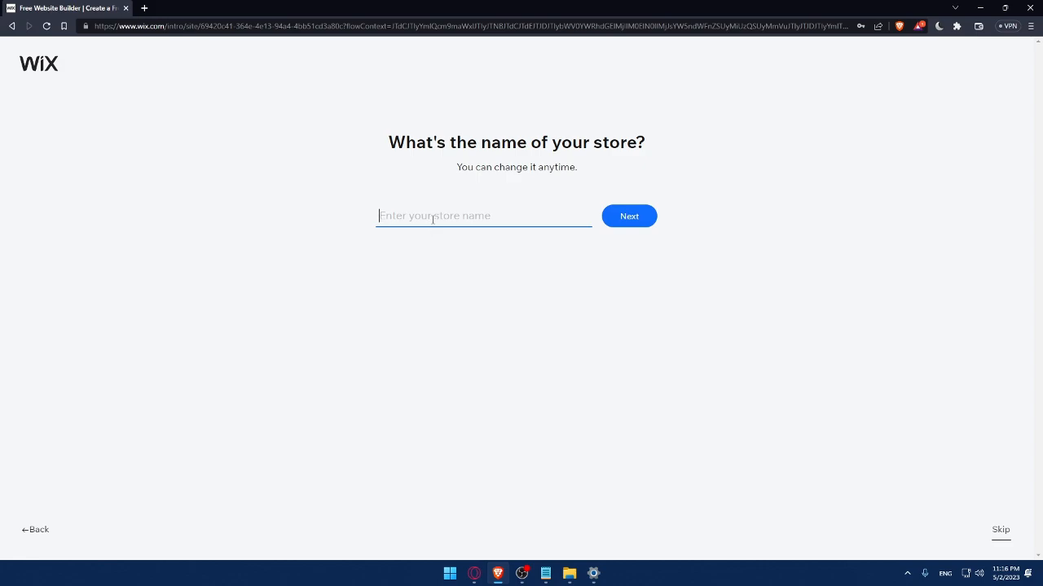
# - Enter 'MrOmix' as the store name and continue to the features step
pyautogui.write('MrOmix')
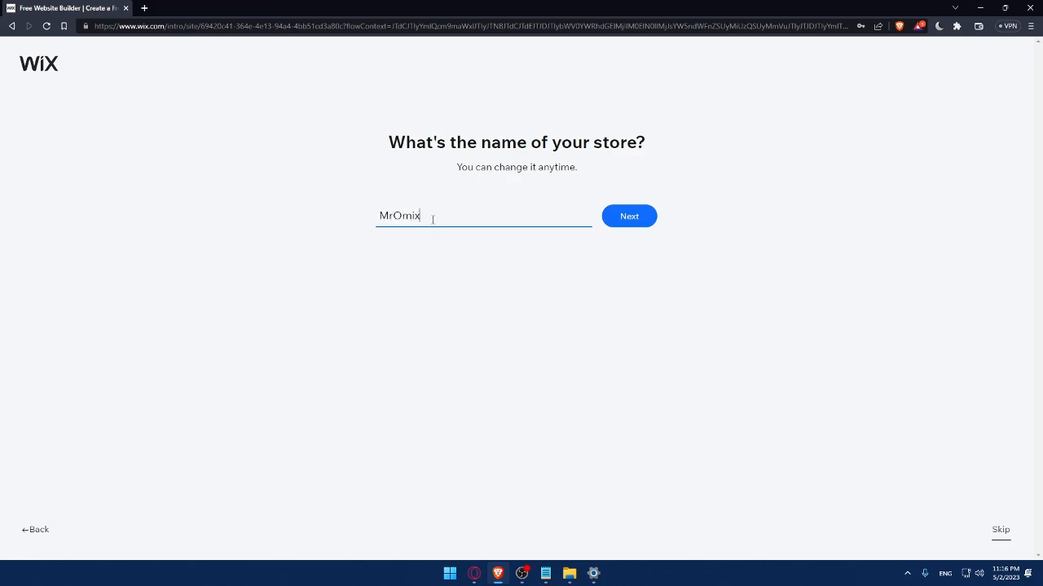
pyautogui.moveTo(629, 216)
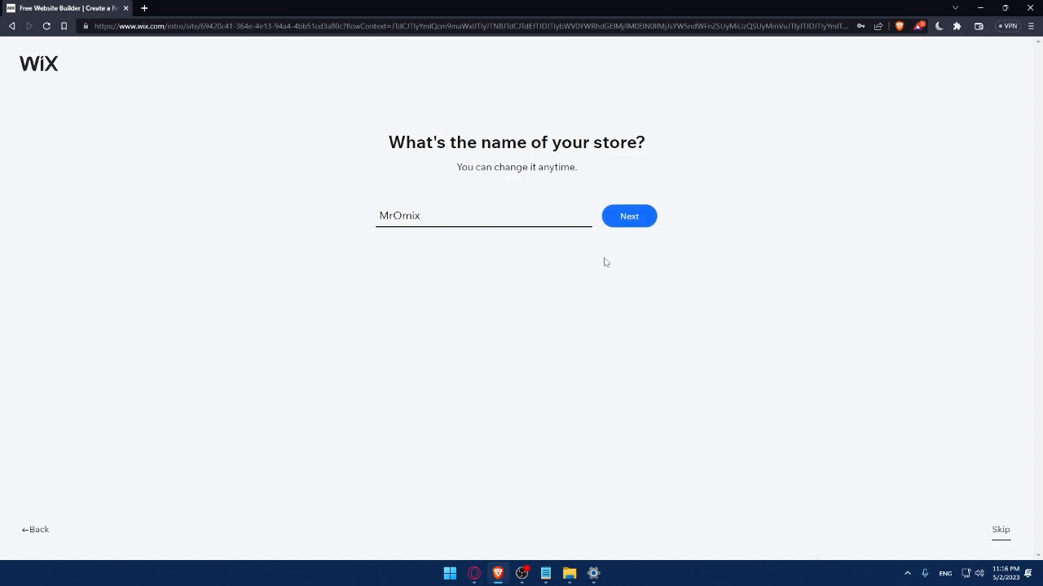
pyautogui.click(628, 216)
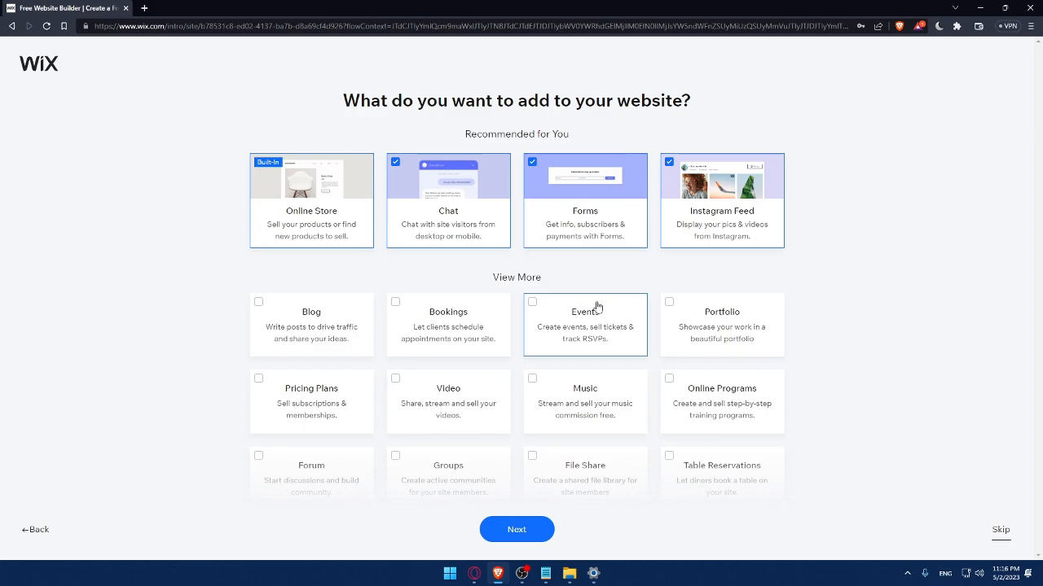
pyautogui.moveTo(501, 217)
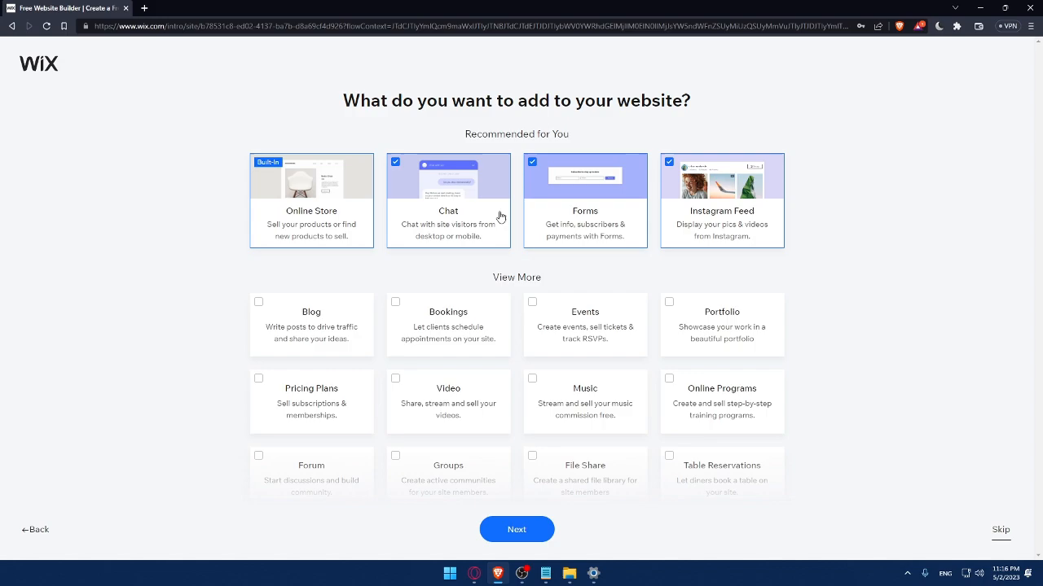
pyautogui.moveTo(253, 318)
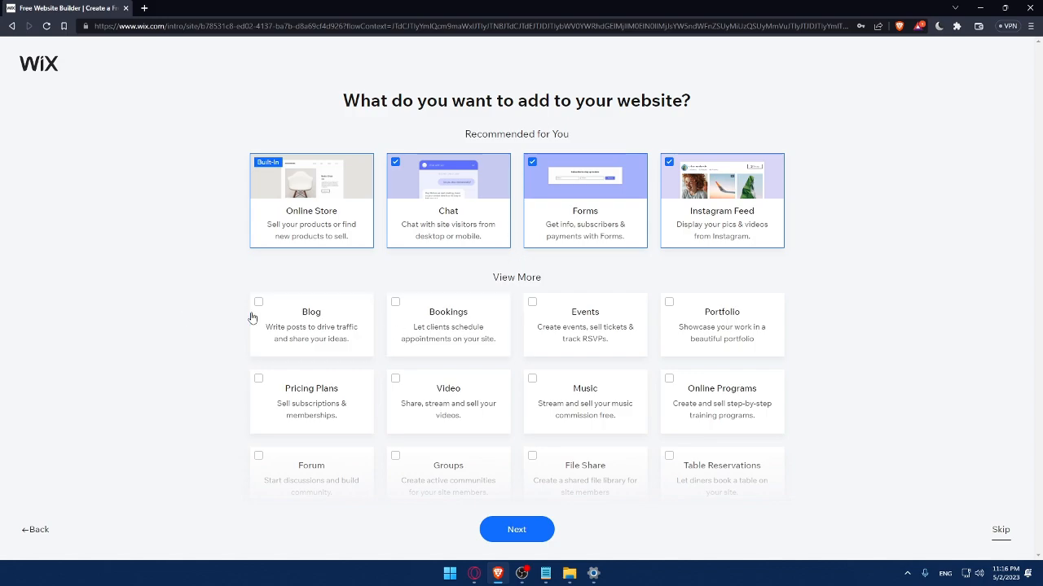
# - Tick Blog, Video and Music alongside the recommended features and continue
pyautogui.click(258, 301)
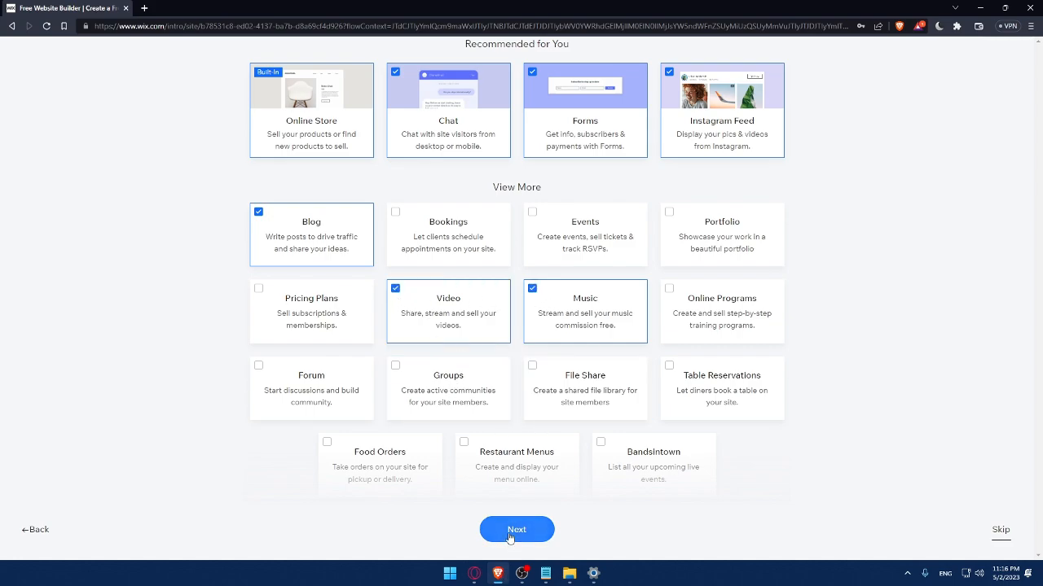
pyautogui.click(516, 529)
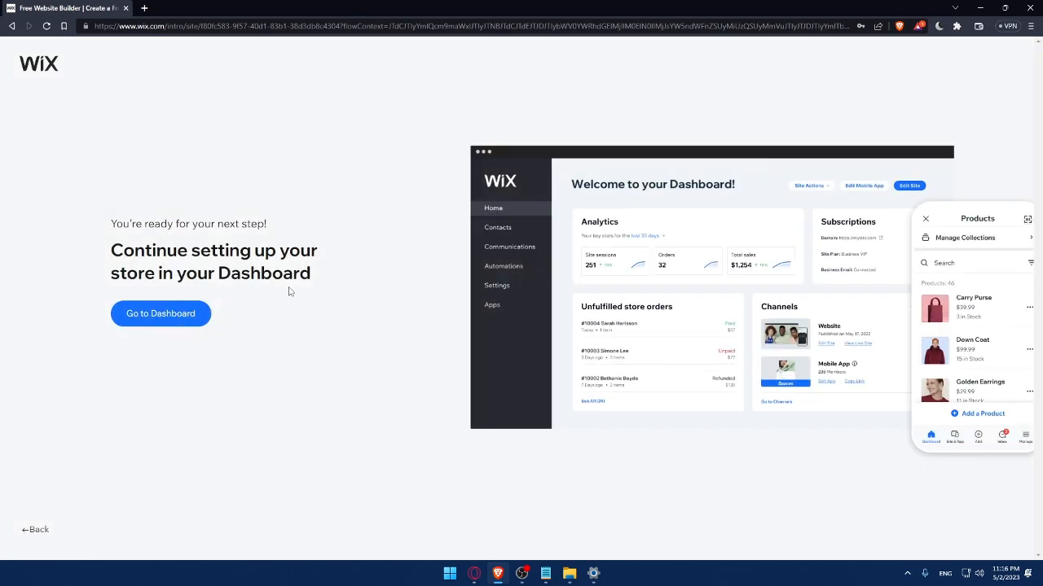
# - Open the MrOmix store Dashboard with its setup checklist
pyautogui.click(161, 313)
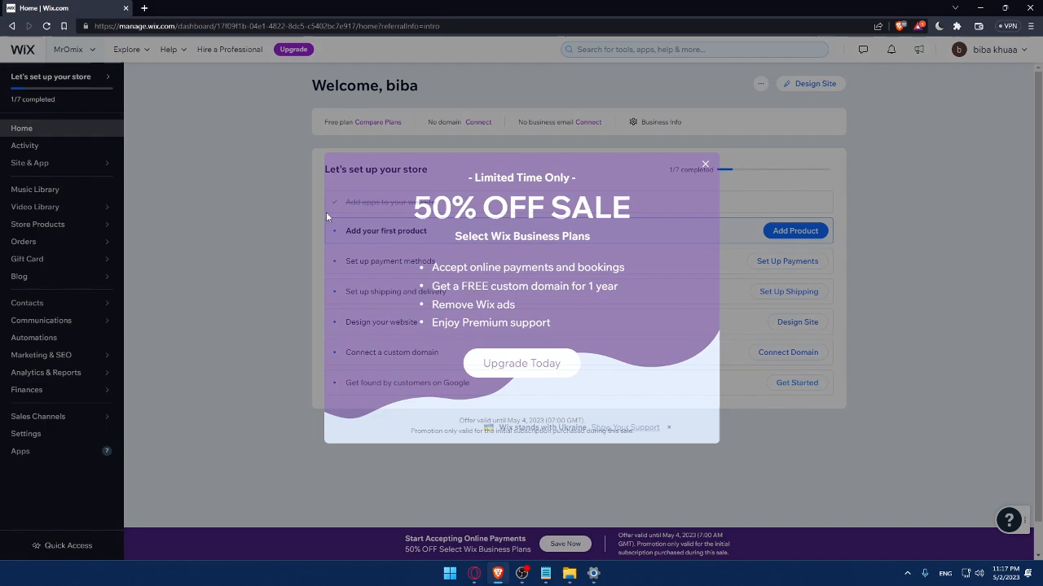
# - Close the 50% off sale popup on the MrOmix dashboard
pyautogui.click(704, 164)
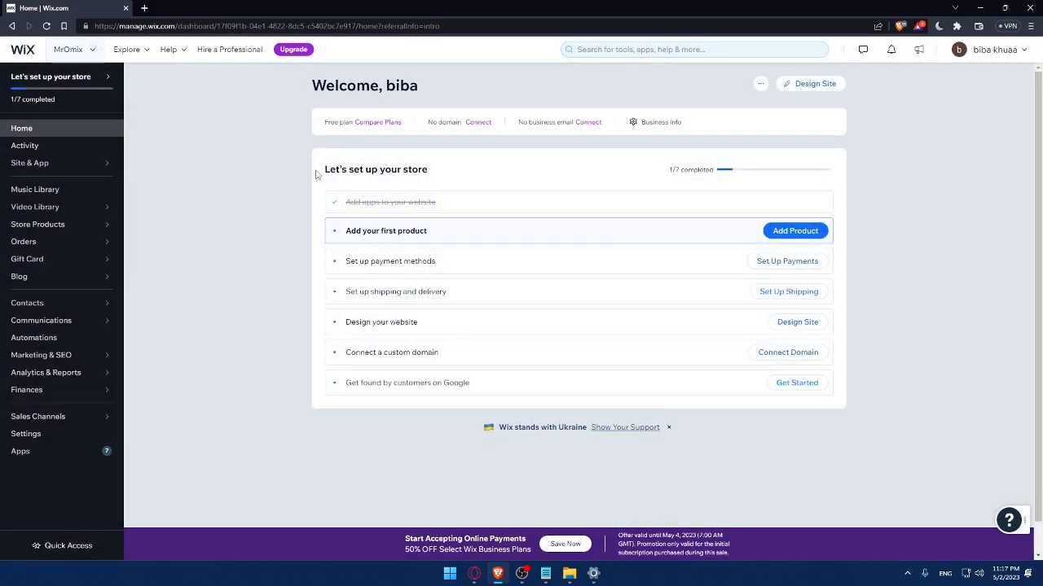
pyautogui.moveTo(481, 172)
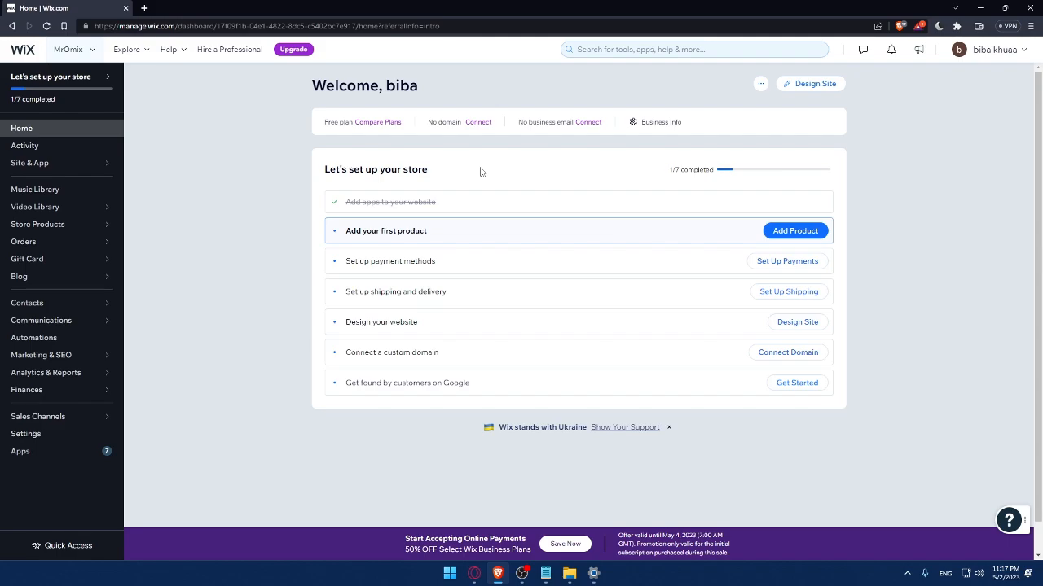
pyautogui.moveTo(361, 242)
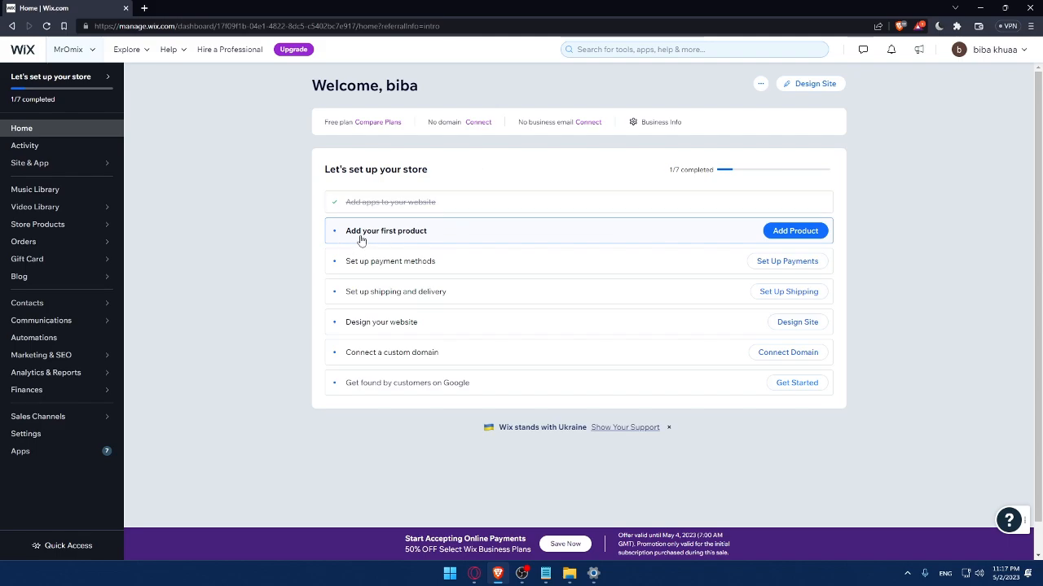
pyautogui.moveTo(470, 242)
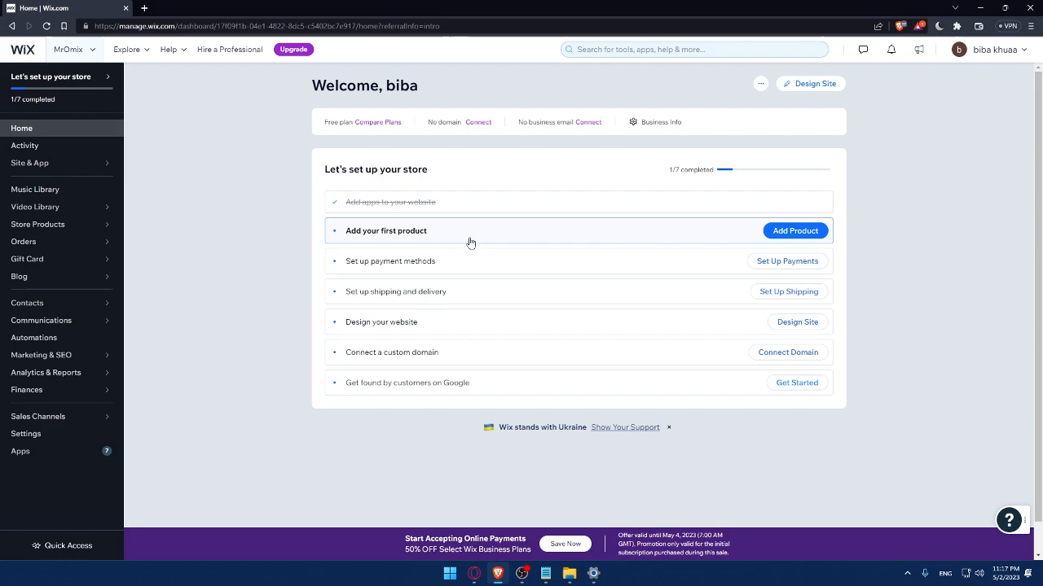
pyautogui.moveTo(364, 298)
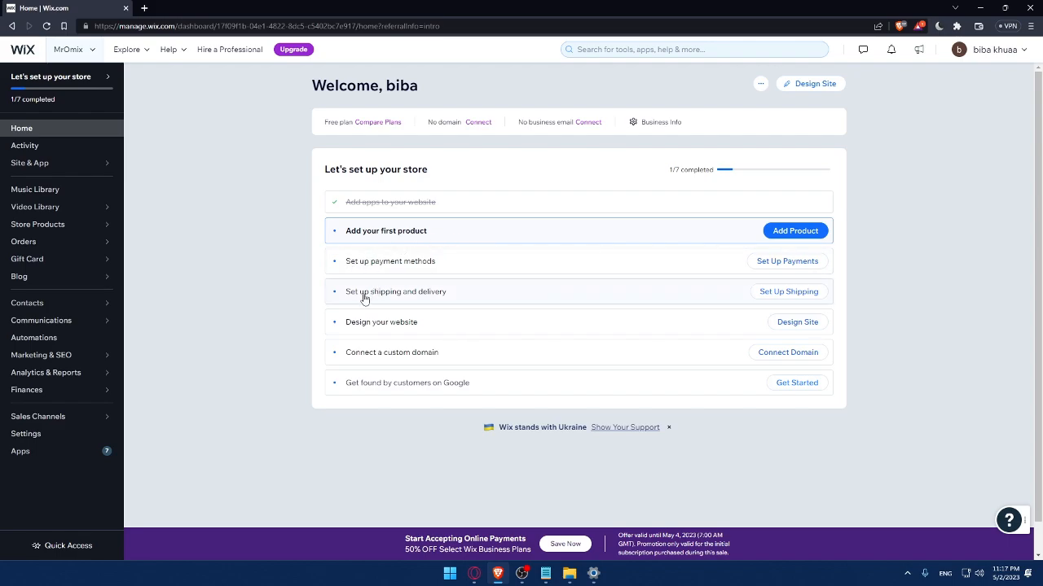
pyautogui.moveTo(354, 301)
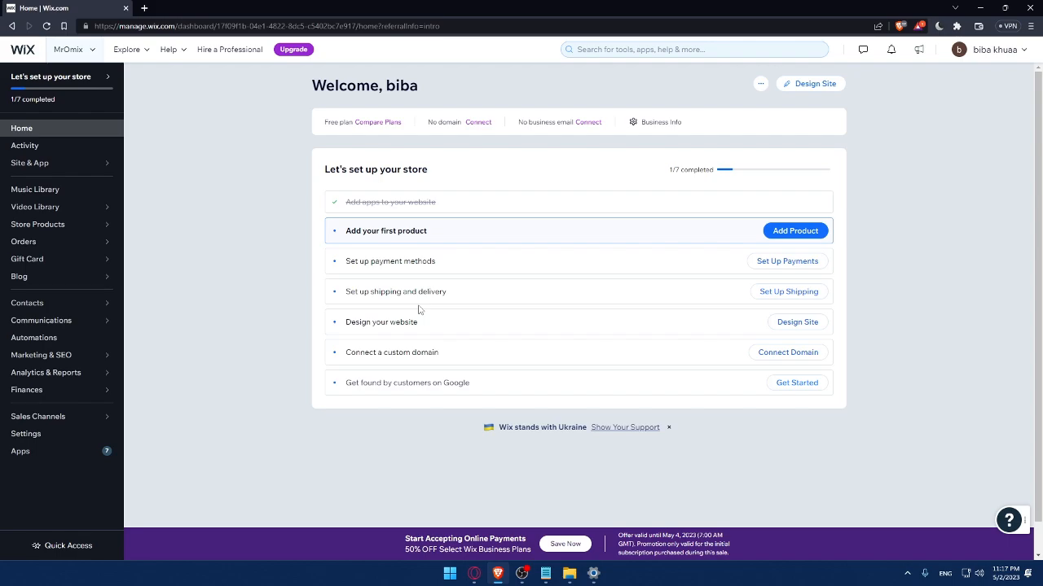
pyautogui.moveTo(359, 359)
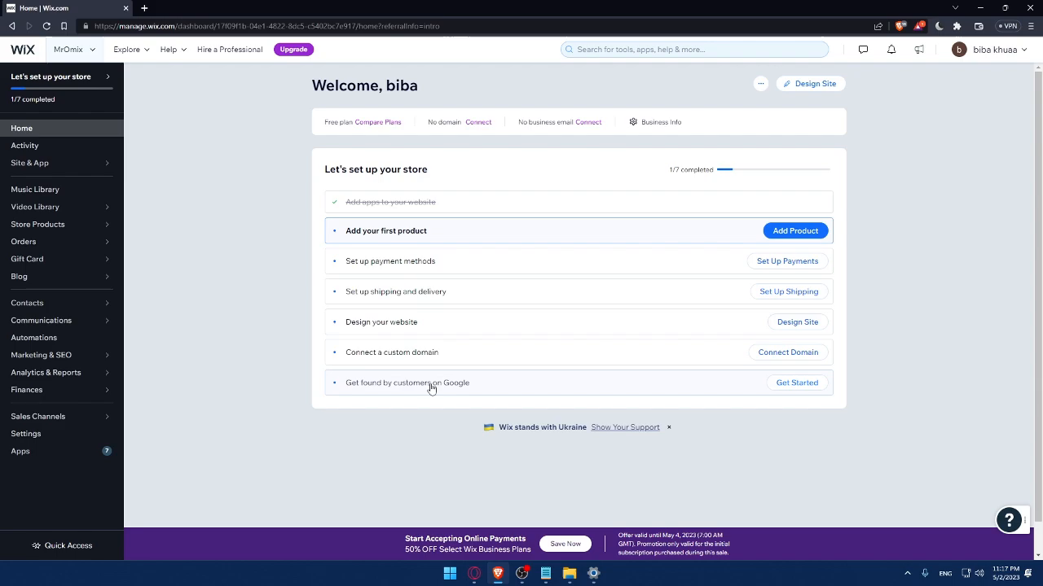
pyautogui.moveTo(500, 392)
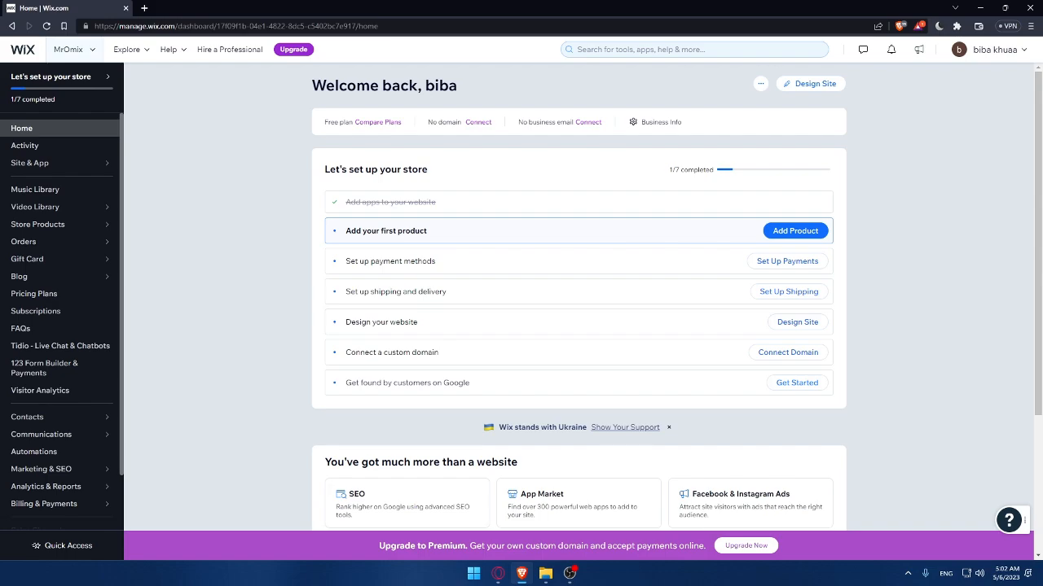
pyautogui.moveTo(25, 193)
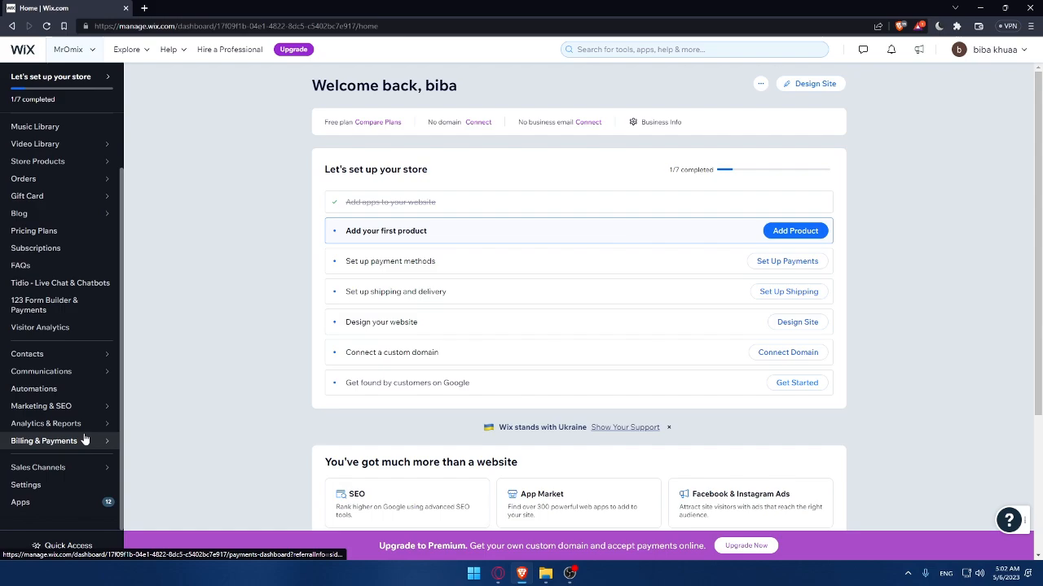
# - Open the App Market through Apps in the dashboard's left sidebar
pyautogui.click(20, 501)
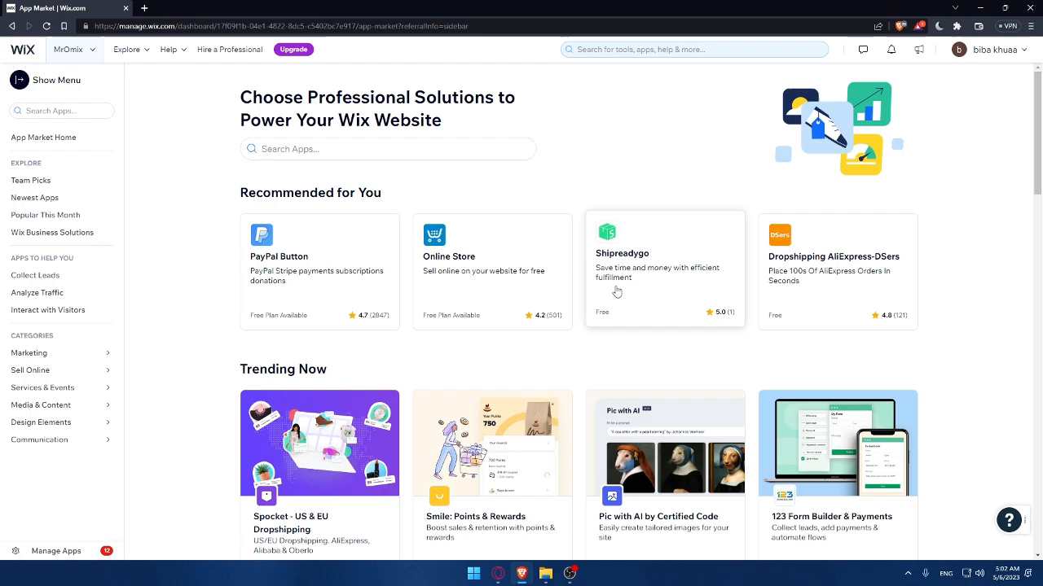
# - Search the App Market for 'site search' and scroll the Fast Simon Site Search app page
pyautogui.click(388, 148)
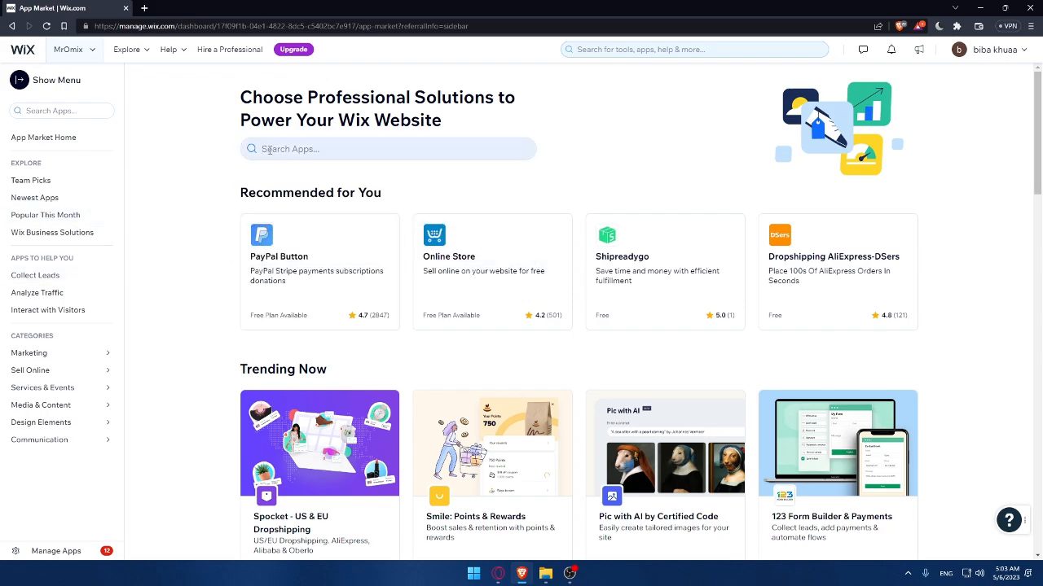
pyautogui.write('site sear')
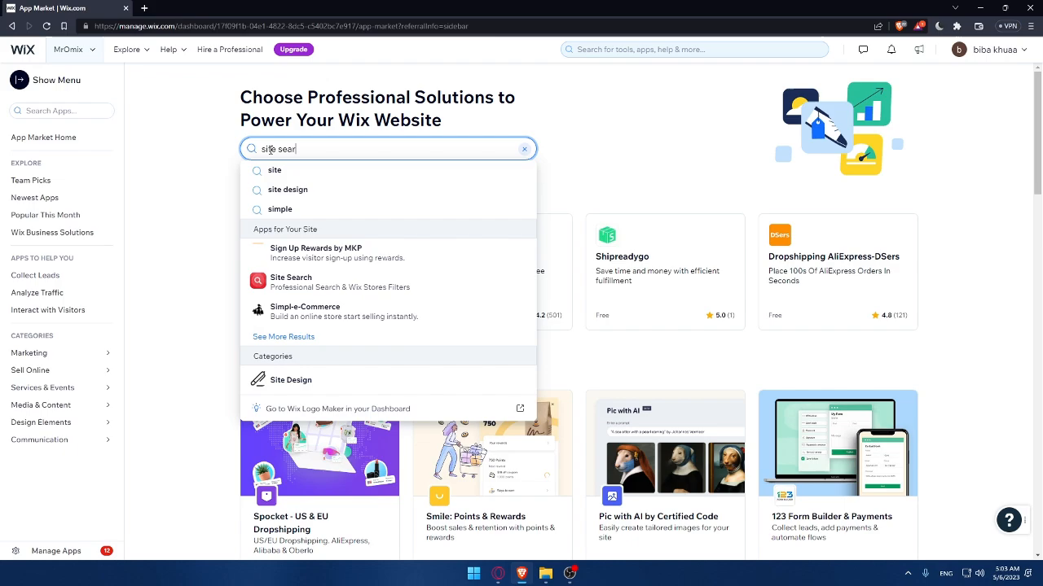
pyautogui.press('enter')
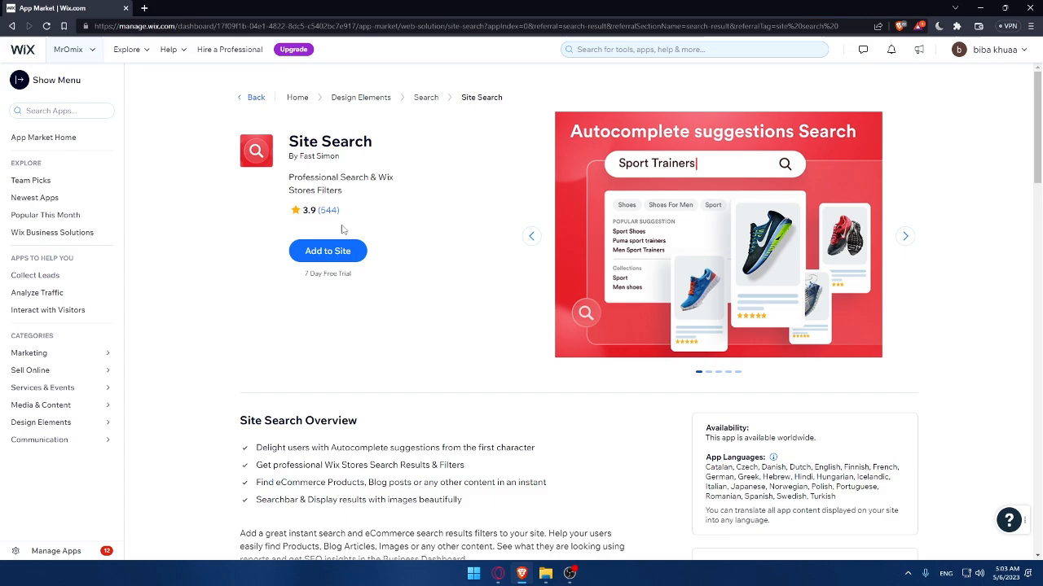
pyautogui.moveTo(410, 202)
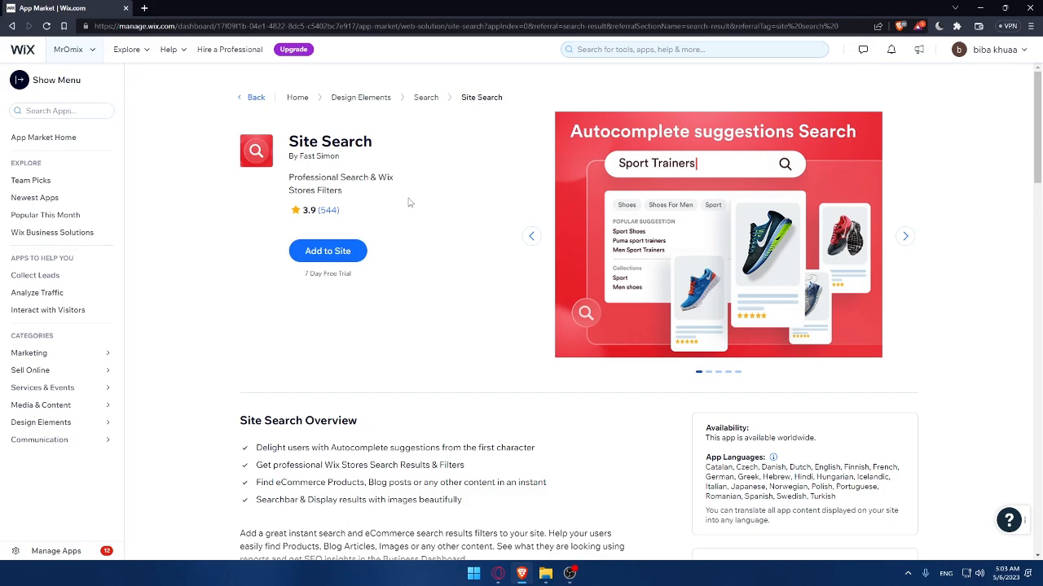
pyautogui.moveTo(805, 434)
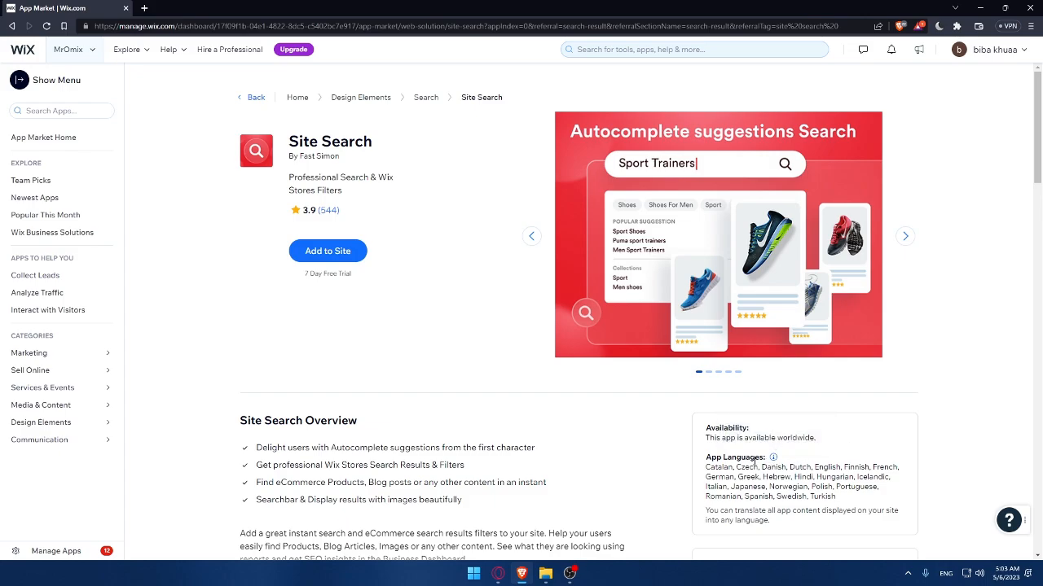
pyautogui.moveTo(706, 474)
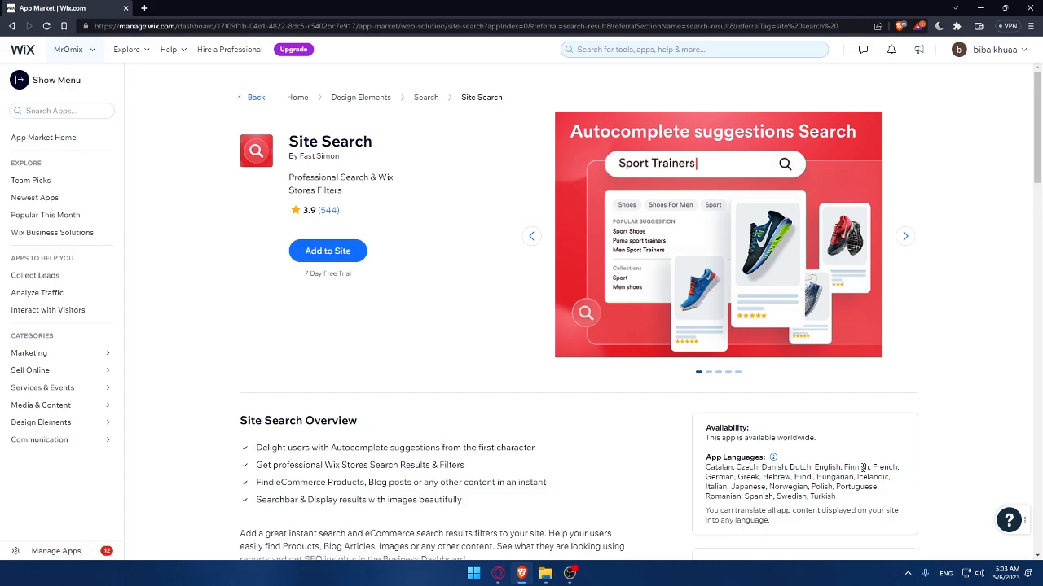
pyautogui.moveTo(857, 502)
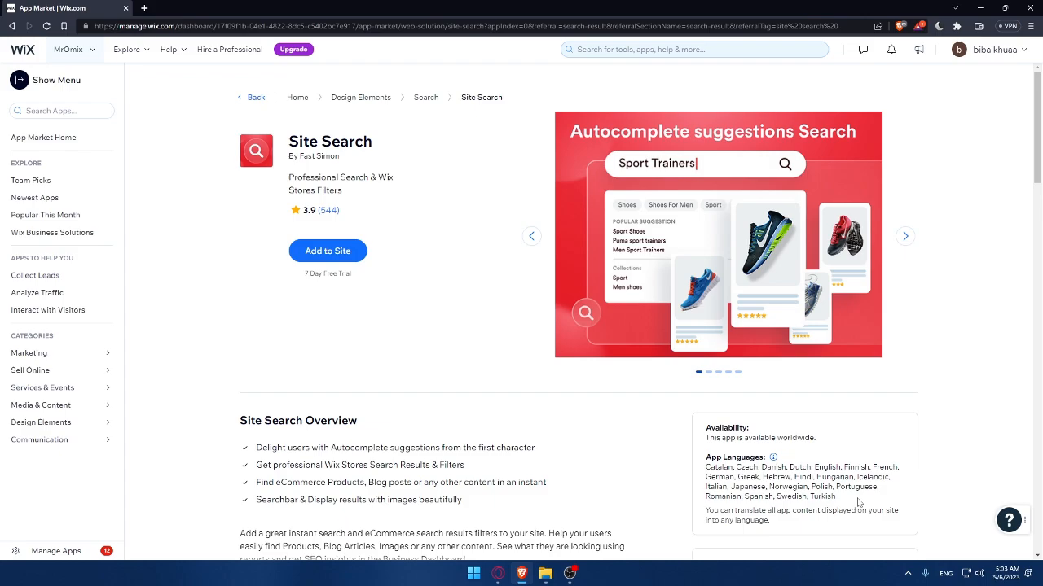
pyautogui.moveTo(803, 533)
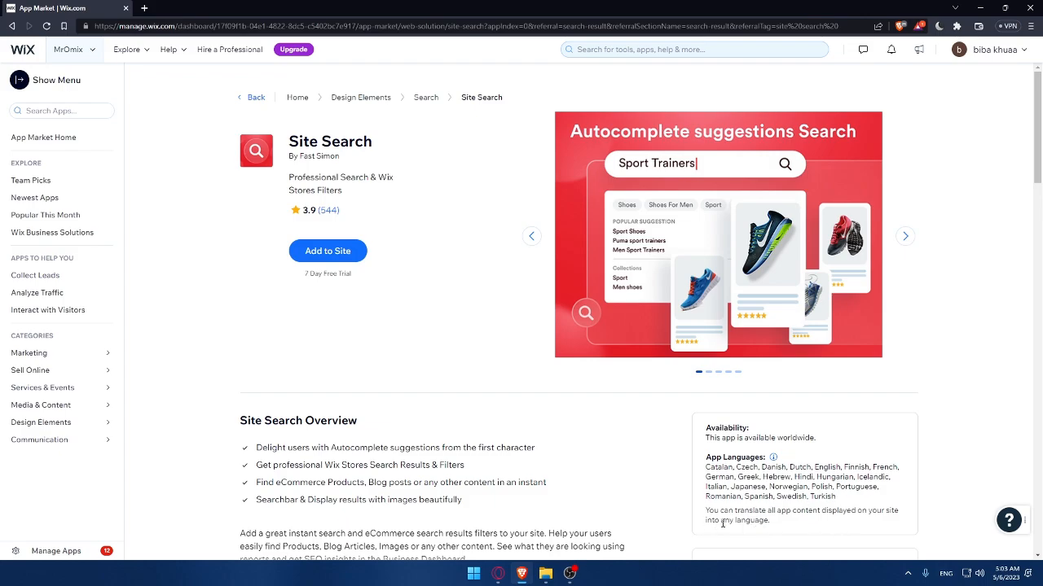
pyautogui.moveTo(468, 284)
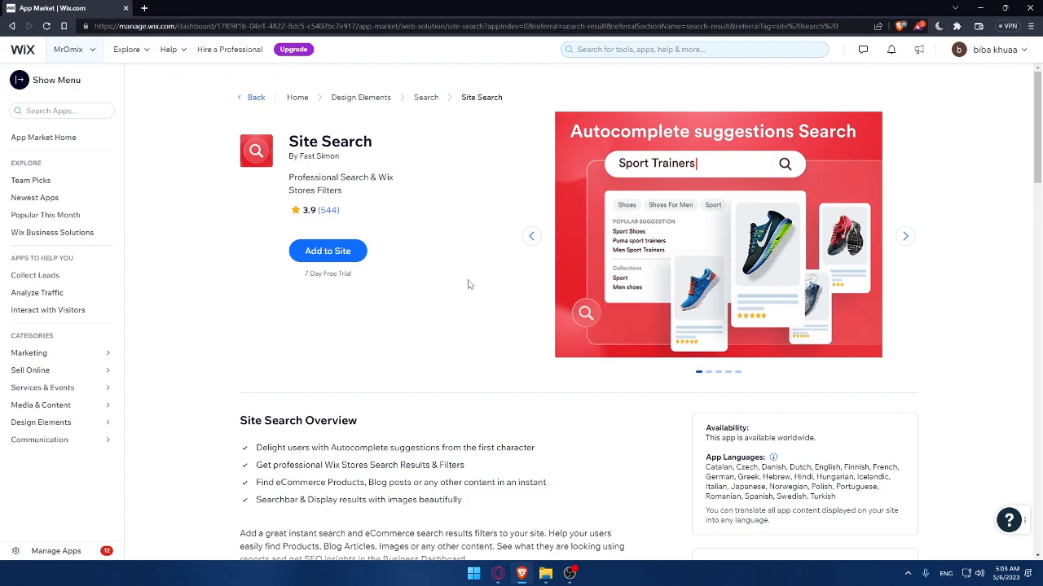
pyautogui.scroll(-3)
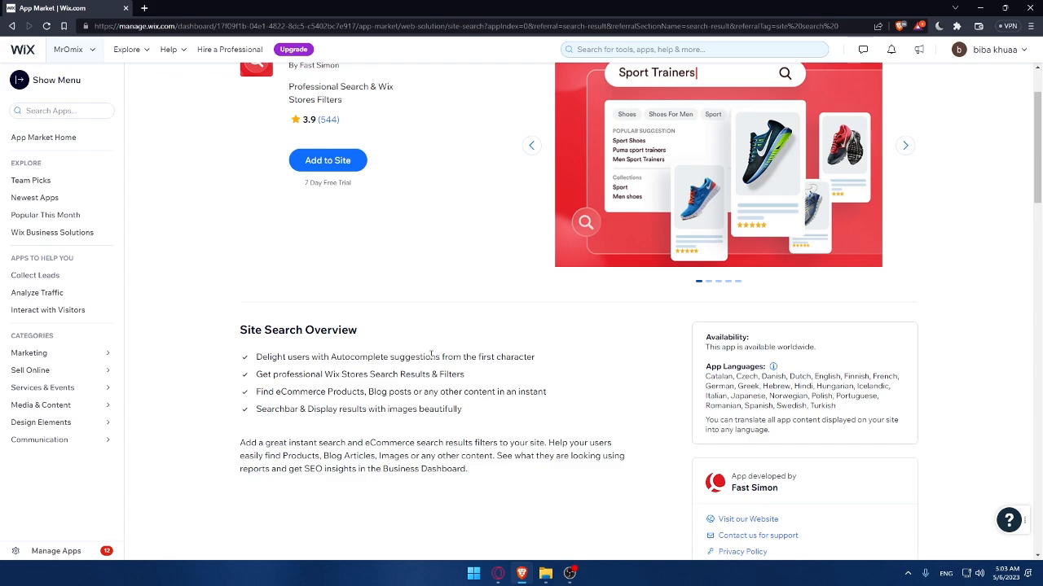
pyautogui.moveTo(399, 385)
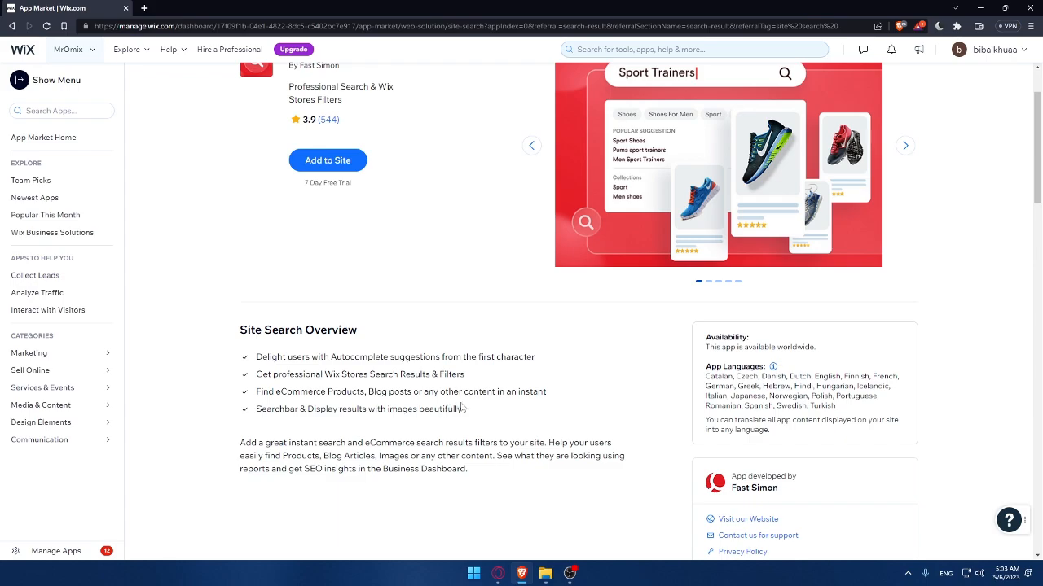
pyautogui.moveTo(280, 437)
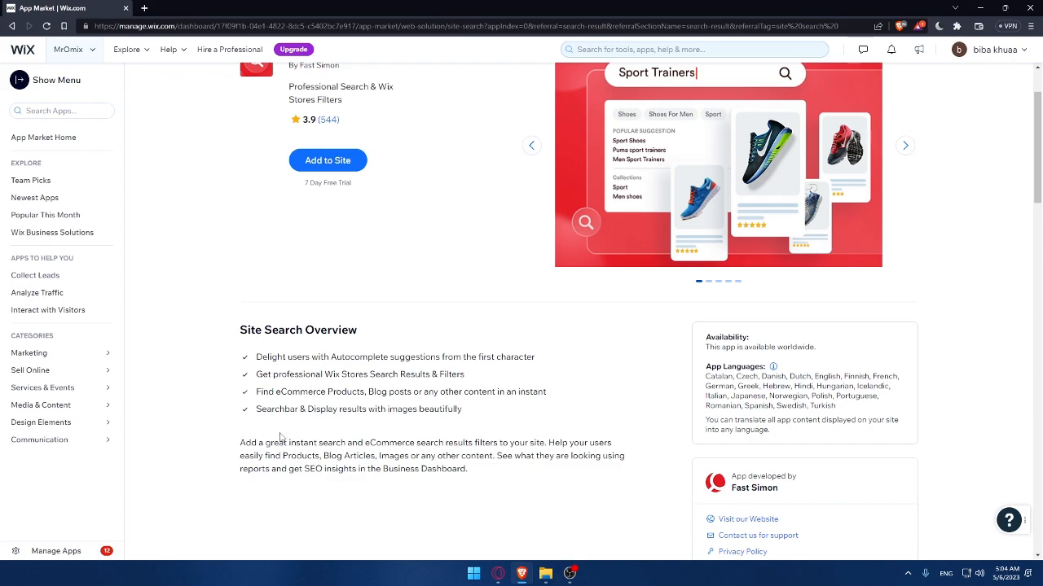
pyautogui.moveTo(373, 425)
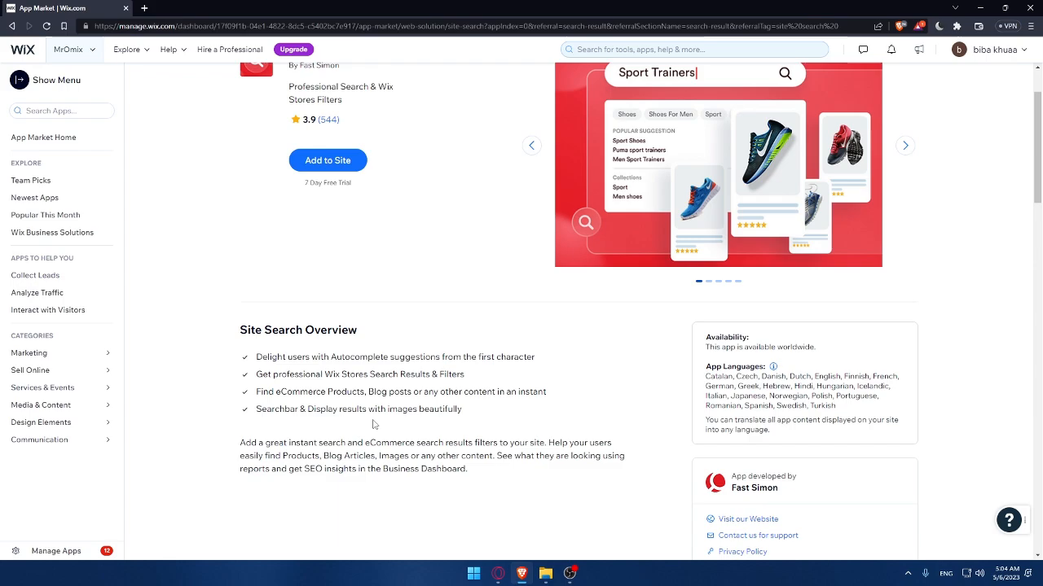
pyautogui.moveTo(220, 423)
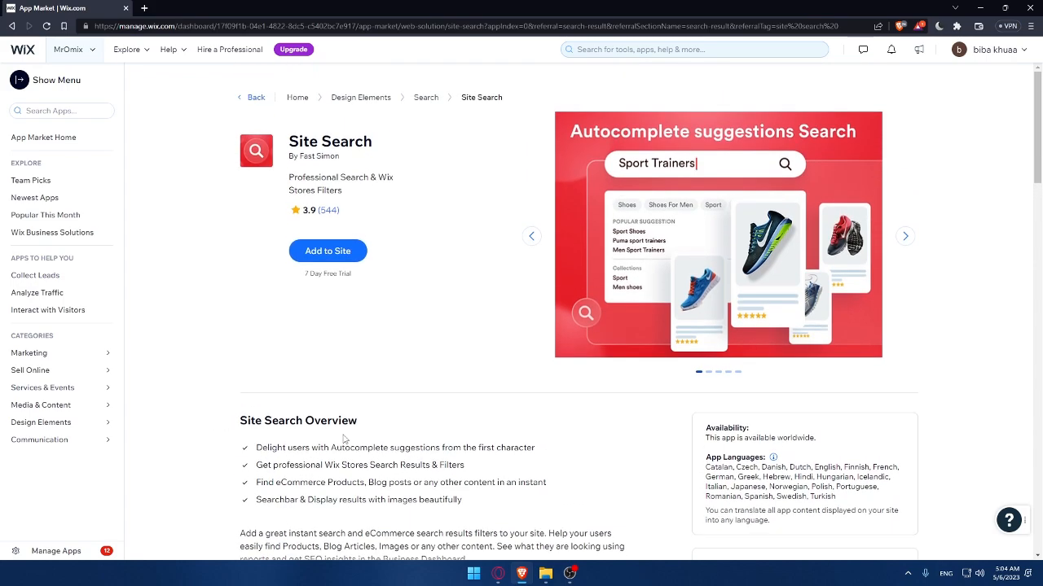
pyautogui.scroll(-3)
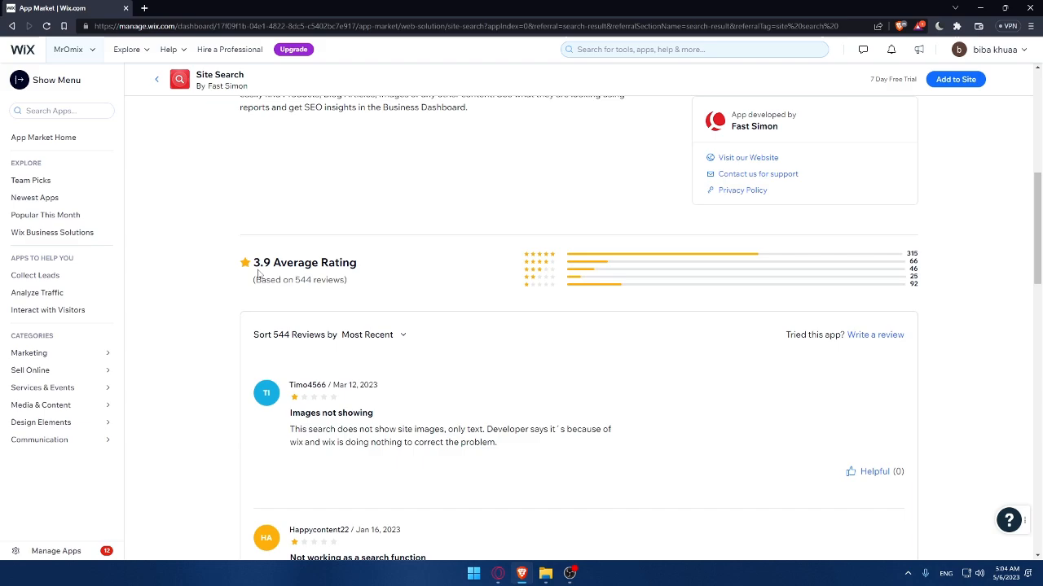
pyautogui.moveTo(294, 296)
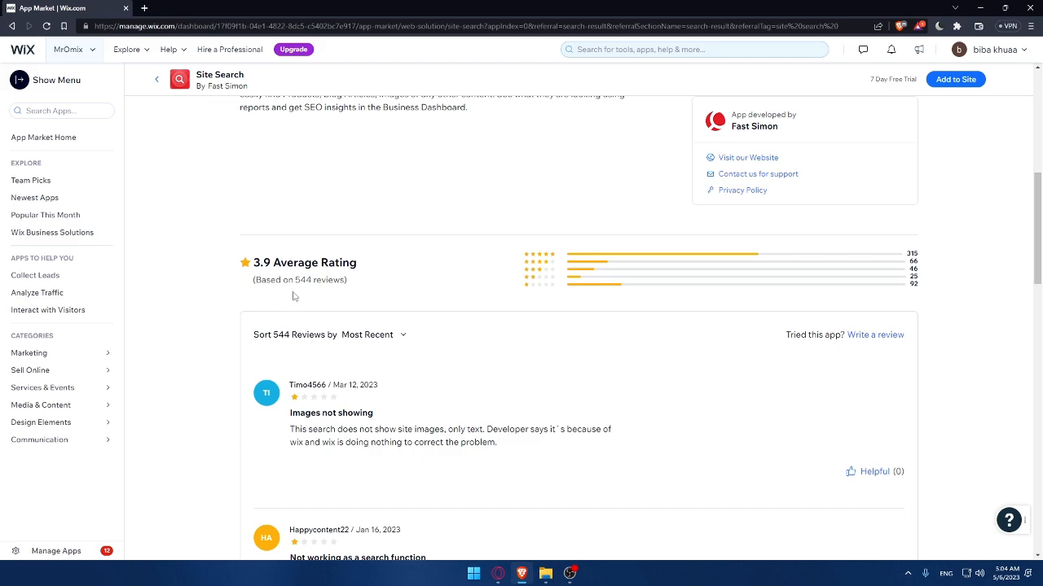
pyautogui.moveTo(278, 297)
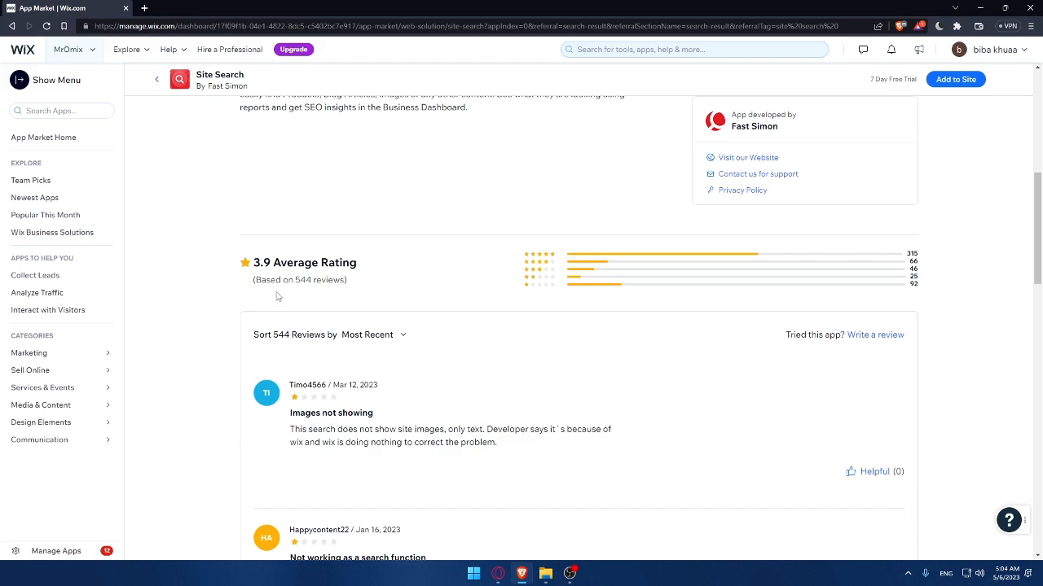
pyautogui.scroll(-3)
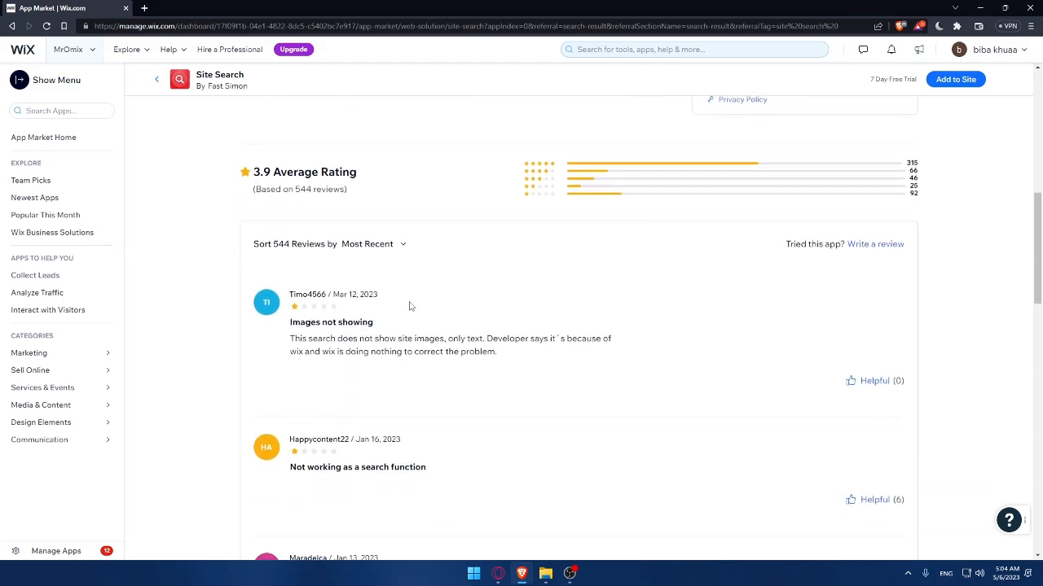
pyautogui.scroll(-3)
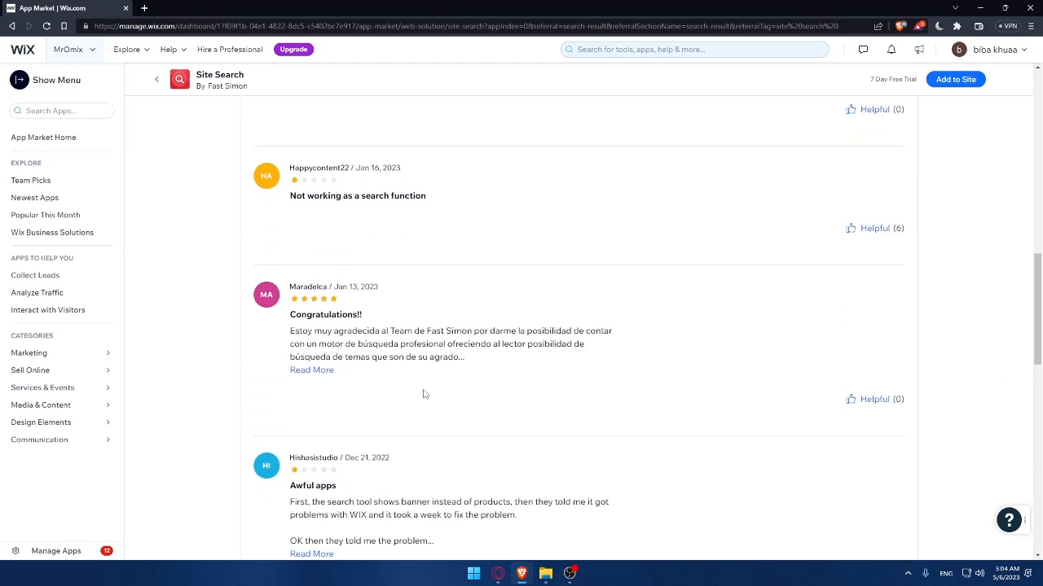
pyautogui.moveTo(354, 378)
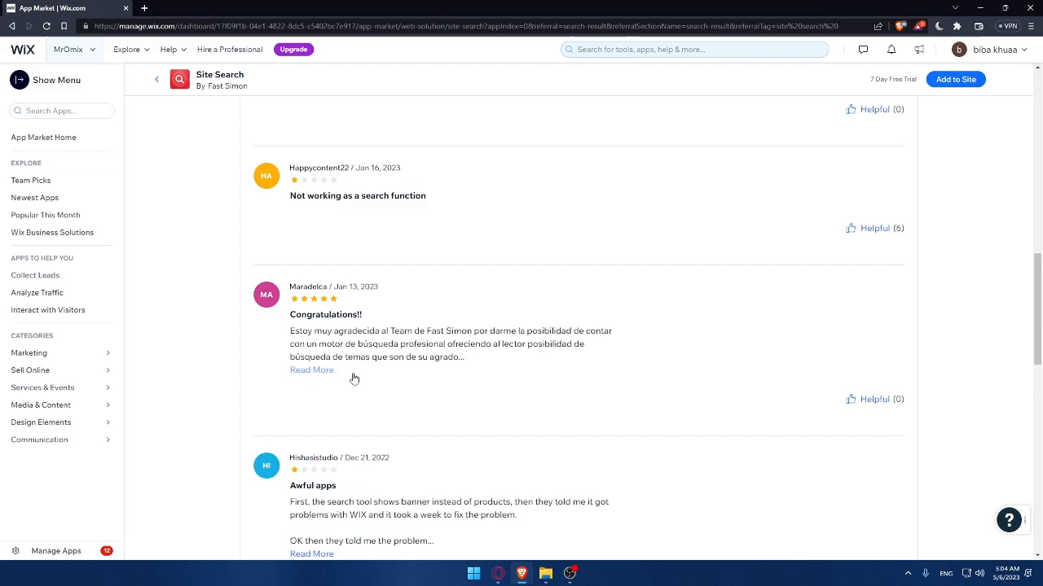
pyautogui.scroll(-3)
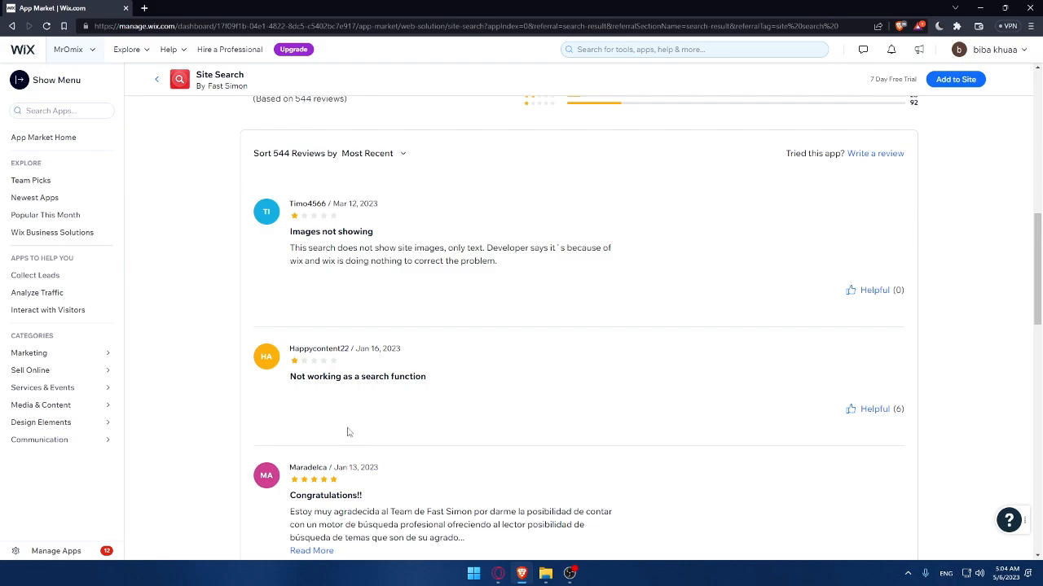
pyautogui.moveTo(407, 451)
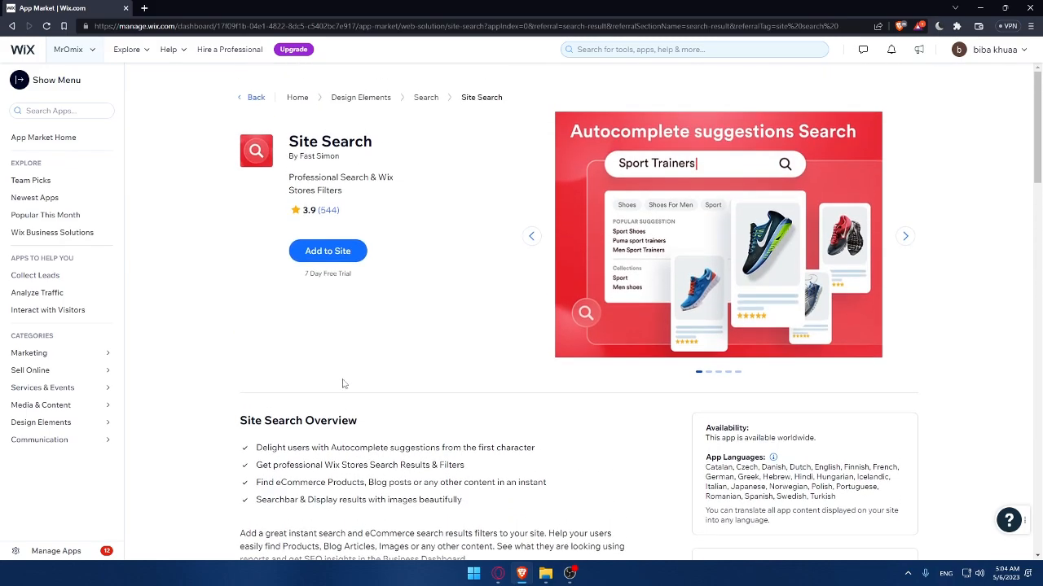
pyautogui.moveTo(282, 360)
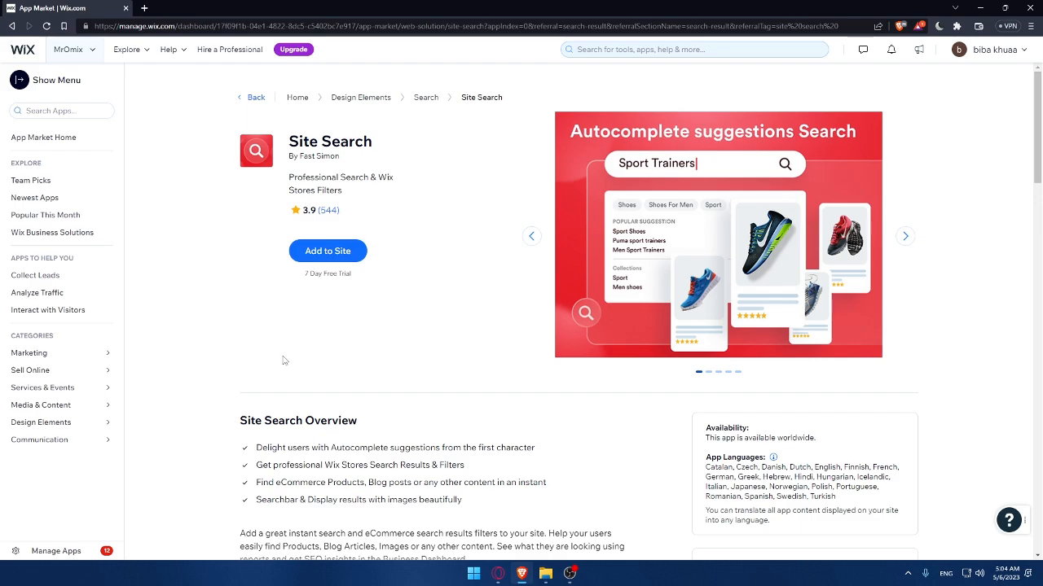
pyautogui.moveTo(318, 295)
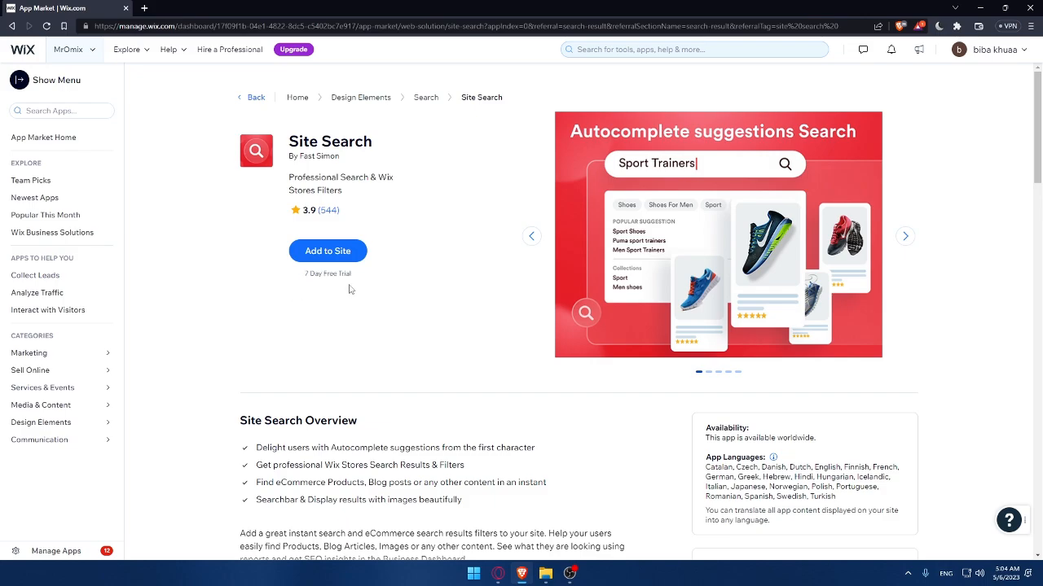
# - Add Site Search by Fast Simon, agree to its permissions, and open the app
pyautogui.click(328, 251)
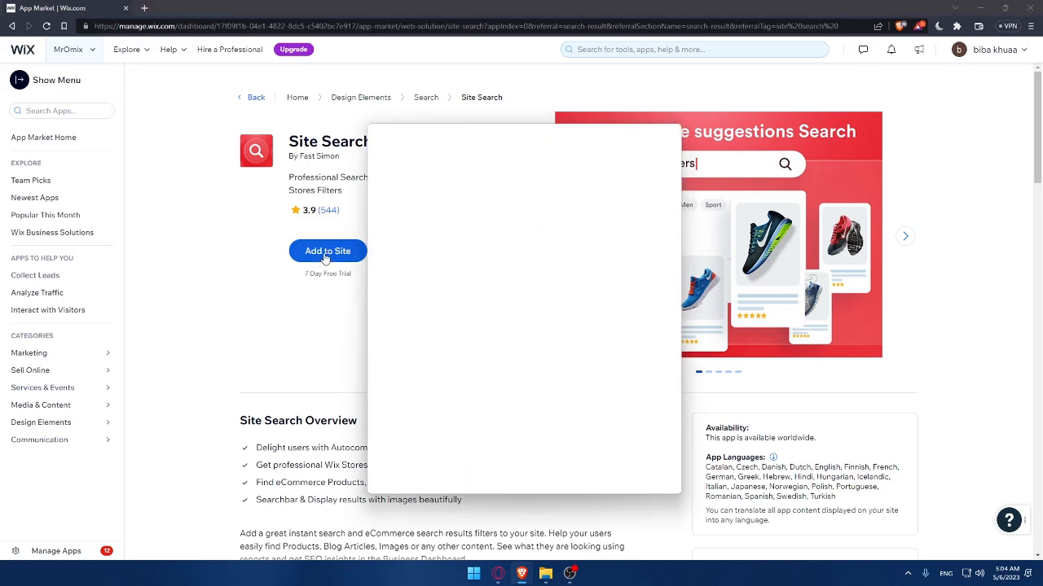
pyautogui.click(327, 251)
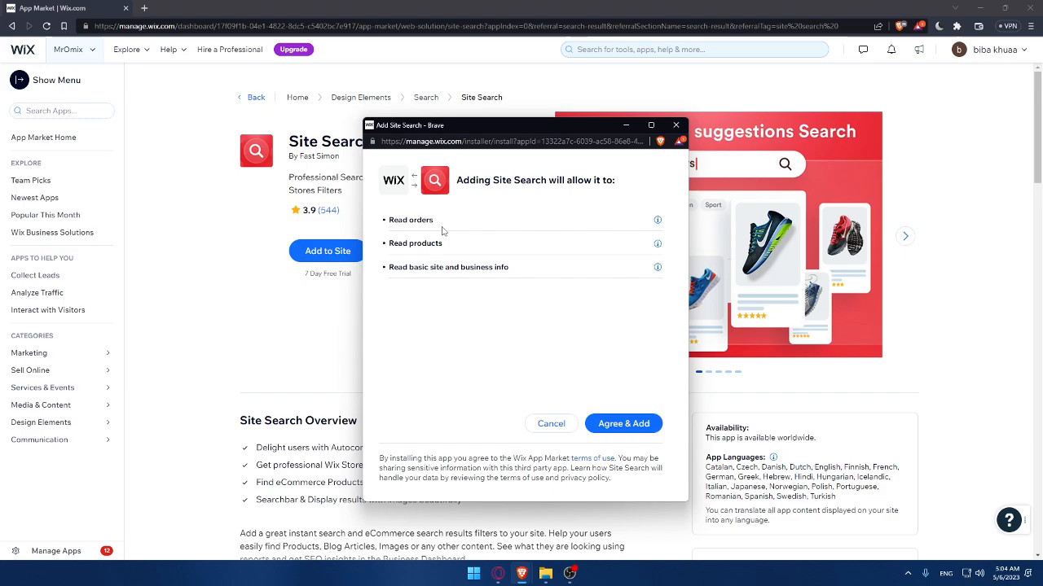
pyautogui.moveTo(432, 282)
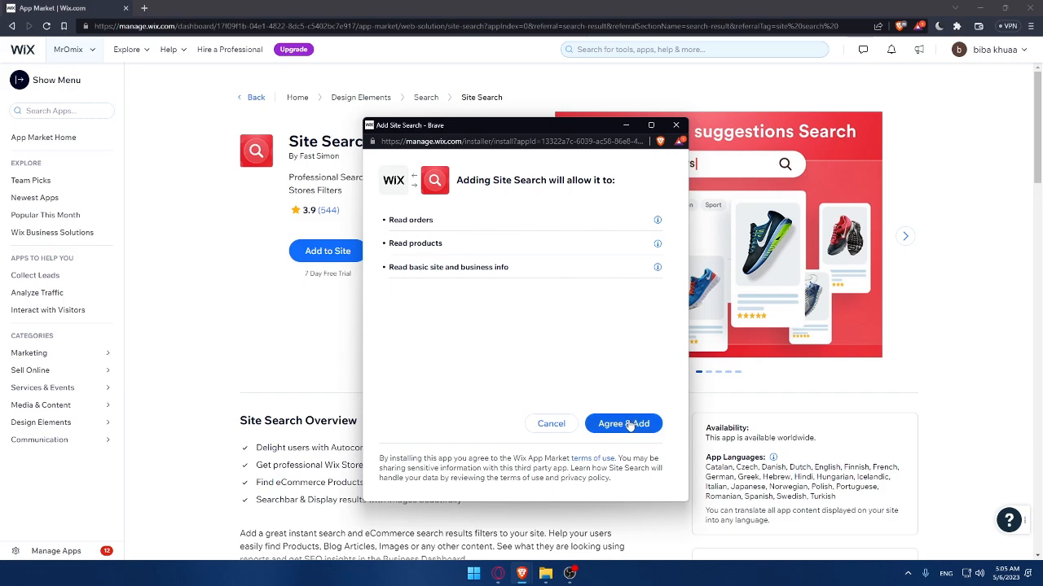
pyautogui.moveTo(657, 268)
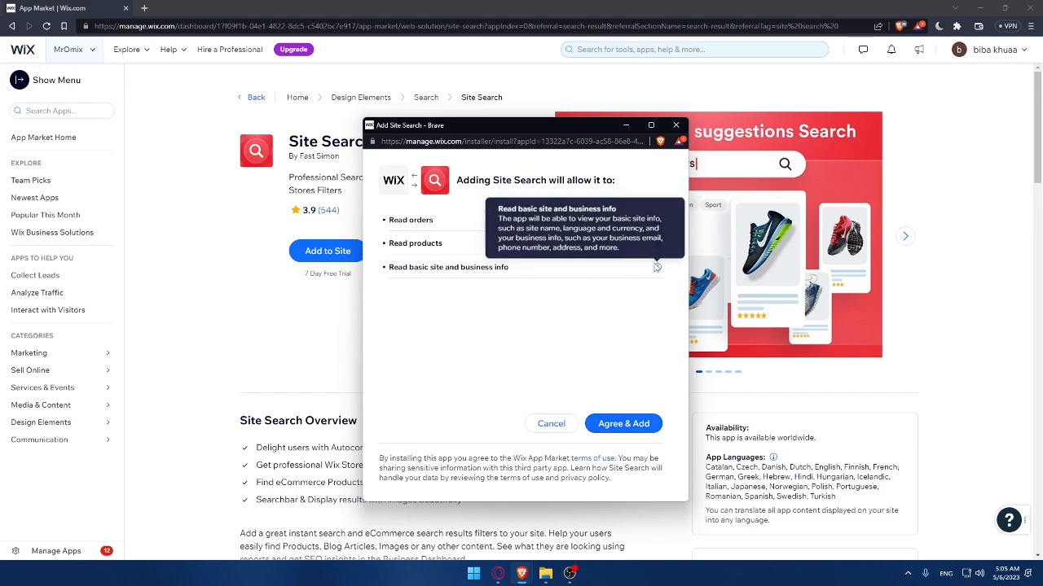
pyautogui.moveTo(553, 271)
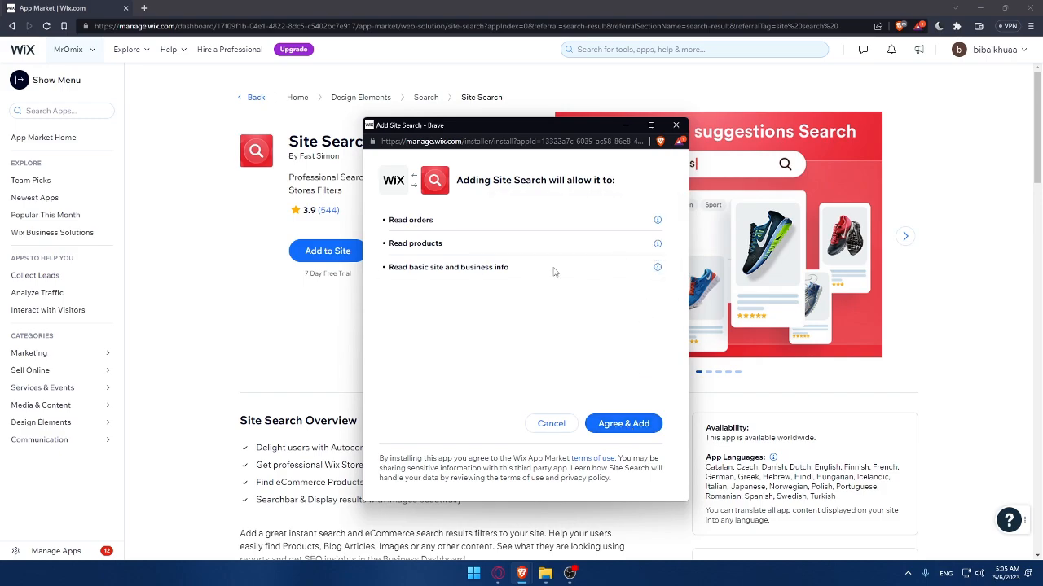
pyautogui.moveTo(657, 268)
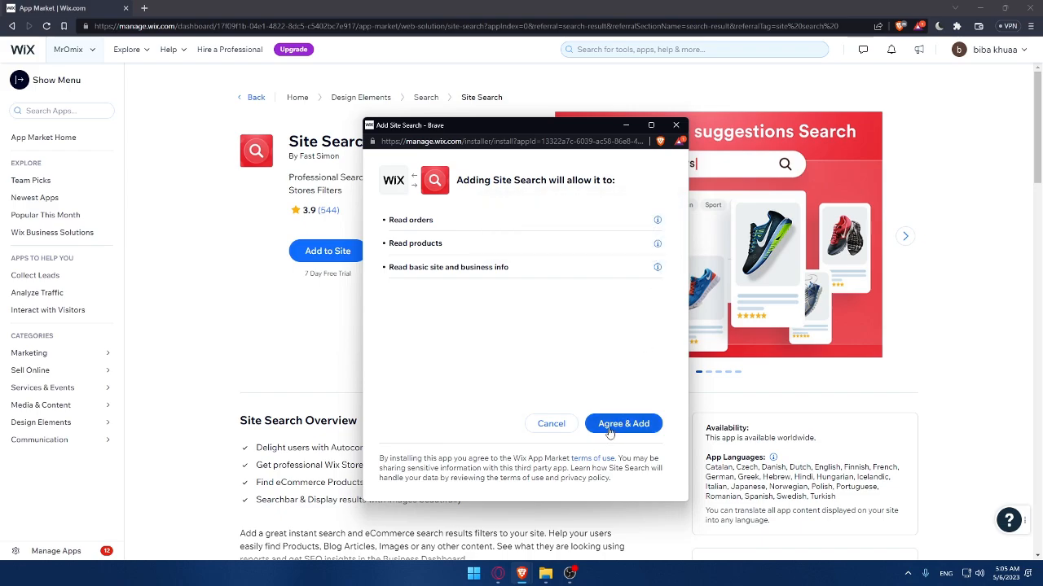
pyautogui.click(623, 424)
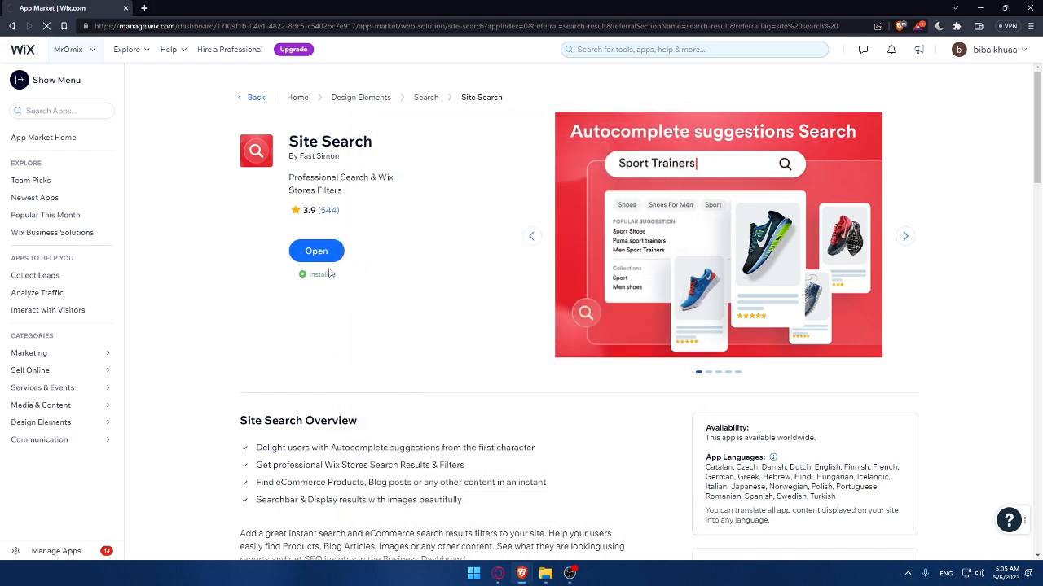
pyautogui.click(316, 250)
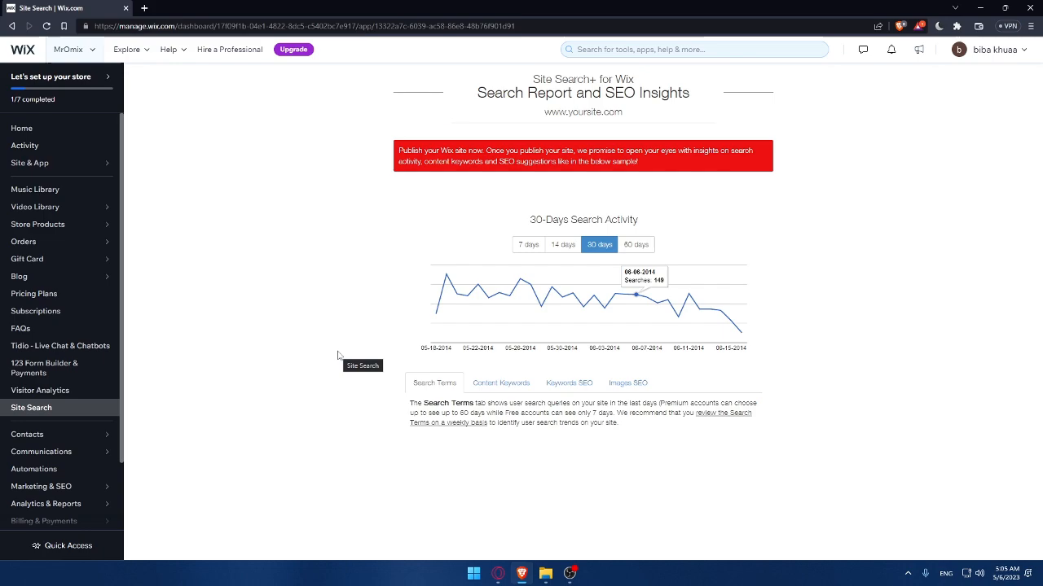
pyautogui.moveTo(339, 355)
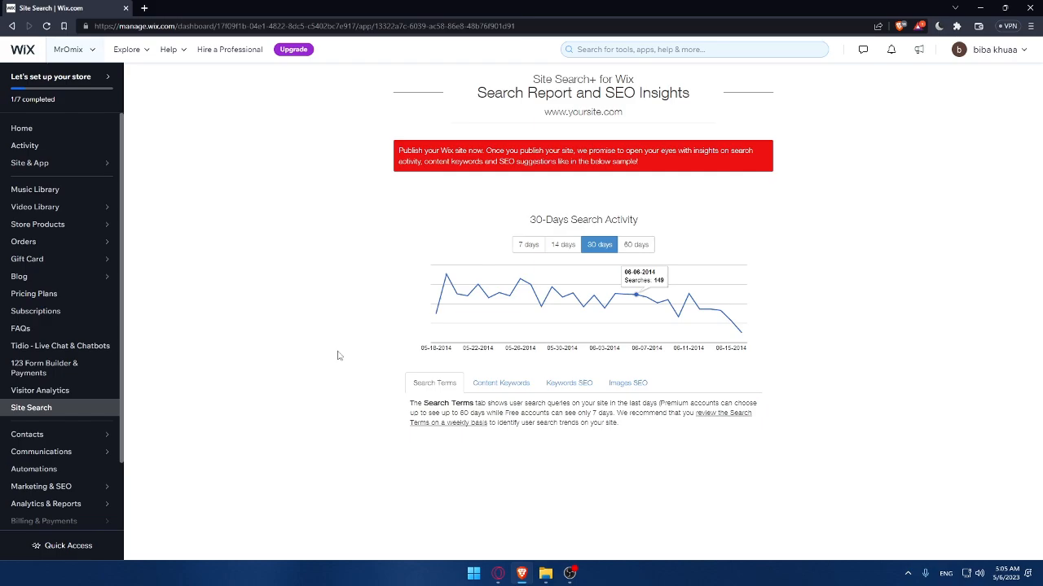
pyautogui.moveTo(230, 221)
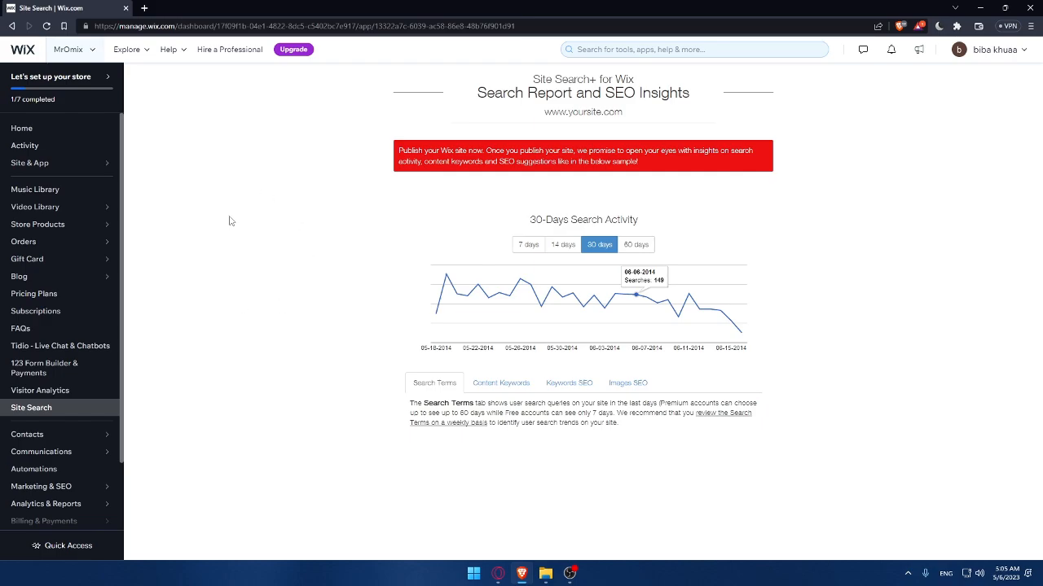
pyautogui.moveTo(87, 199)
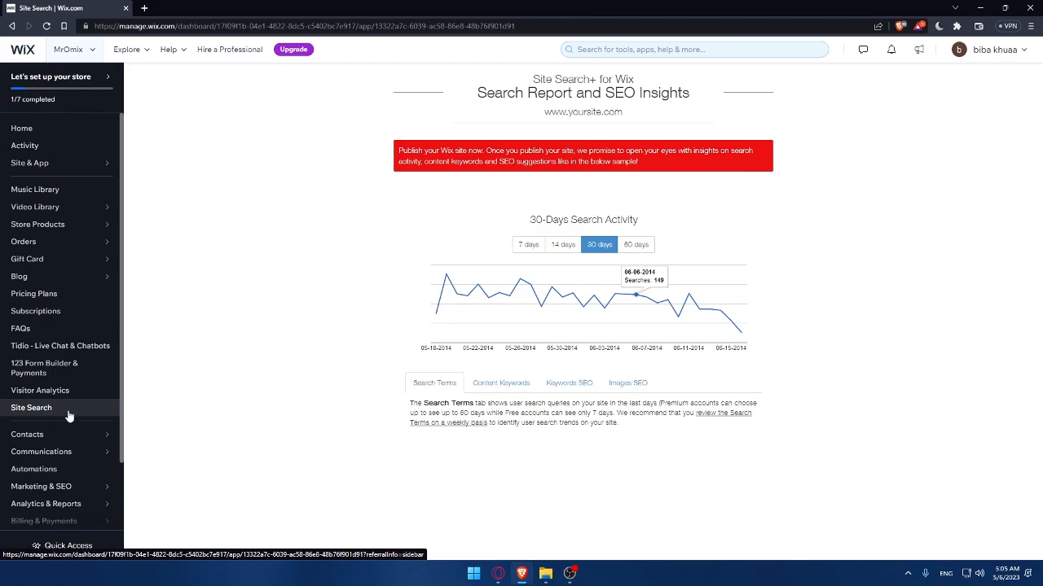
pyautogui.click(31, 408)
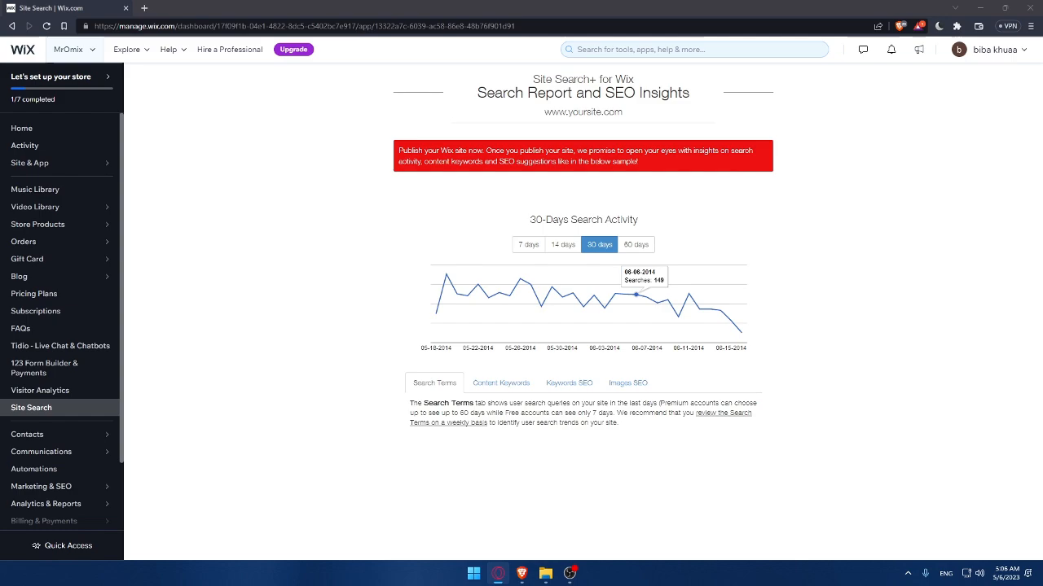